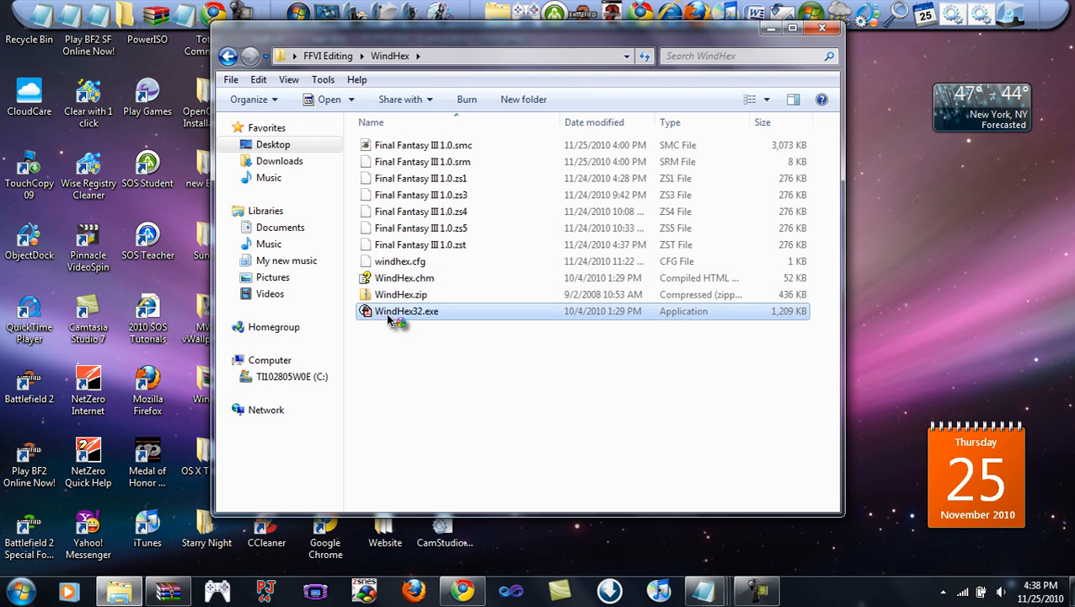
Step: Launch WindHex32.exe and open the Final Fantasy III 1.0.smc ROM
double_click(406, 311)
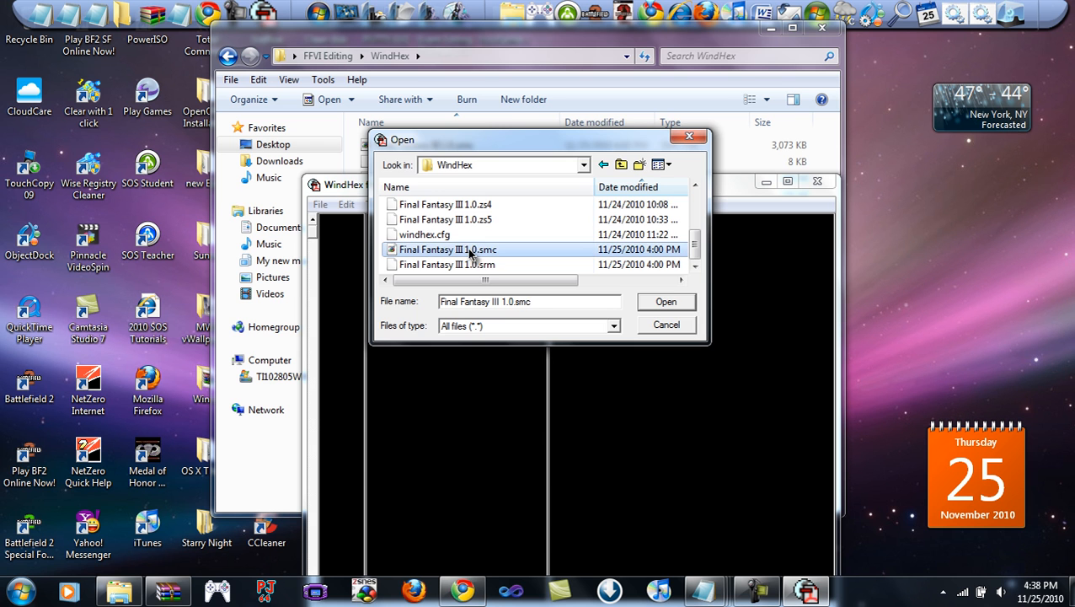
click(452, 204)
text(there's the toe)
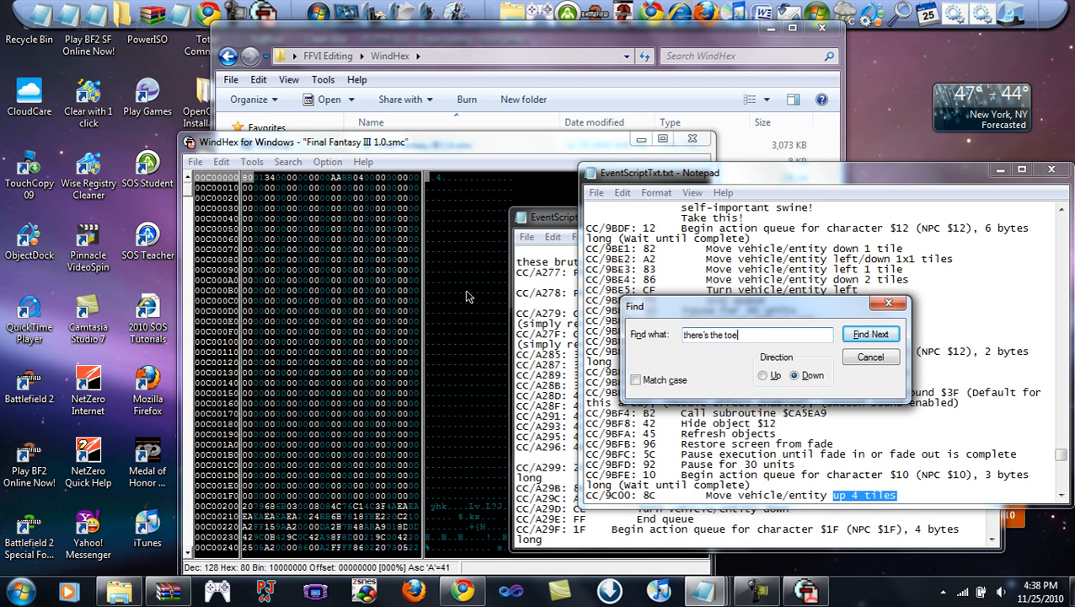
Step: Search the EventScriptTxt dump for the town dialogue and pick out its address, CC/9996: 4B
click(871, 334)
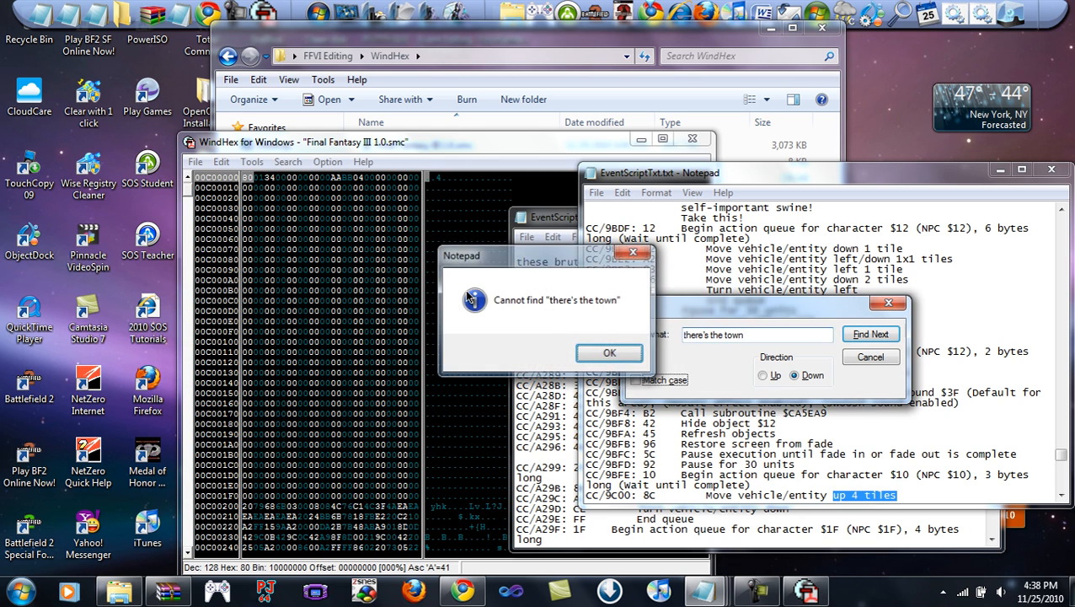
click(610, 353)
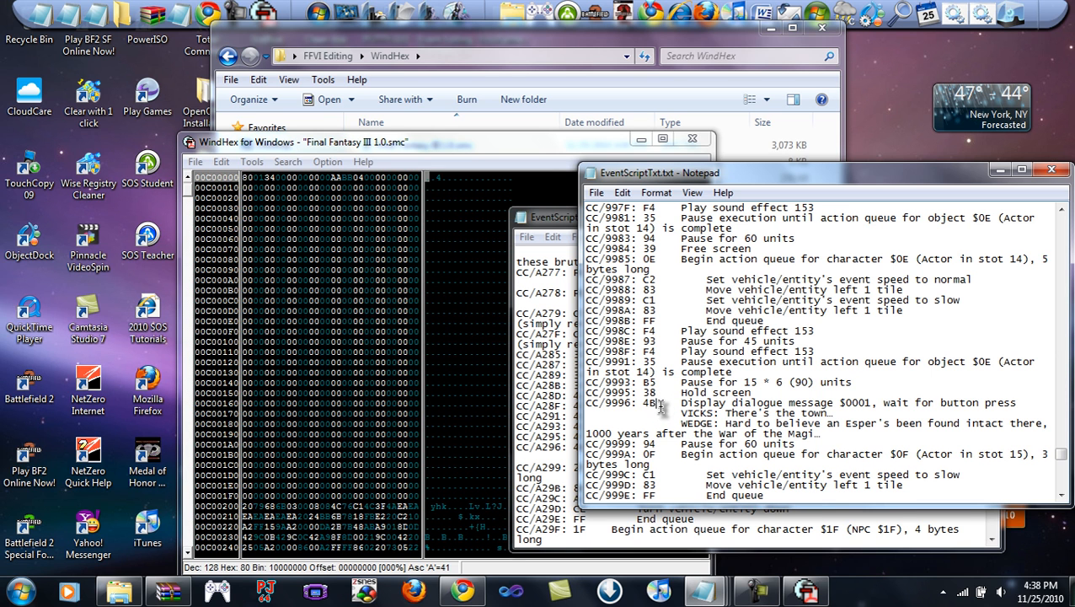
mouse_move(663, 408)
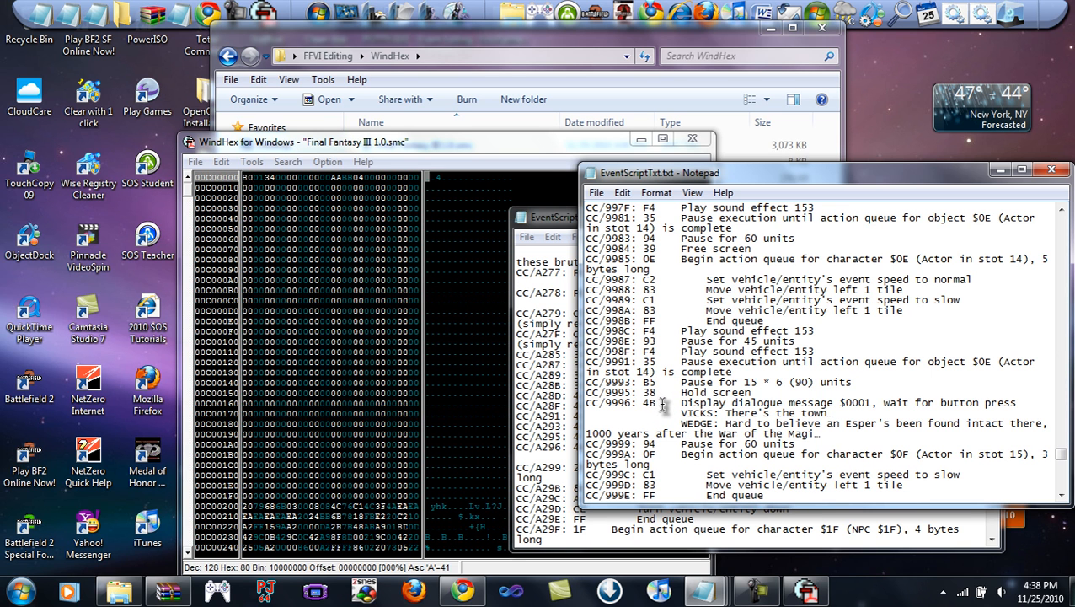
mouse_move(663, 404)
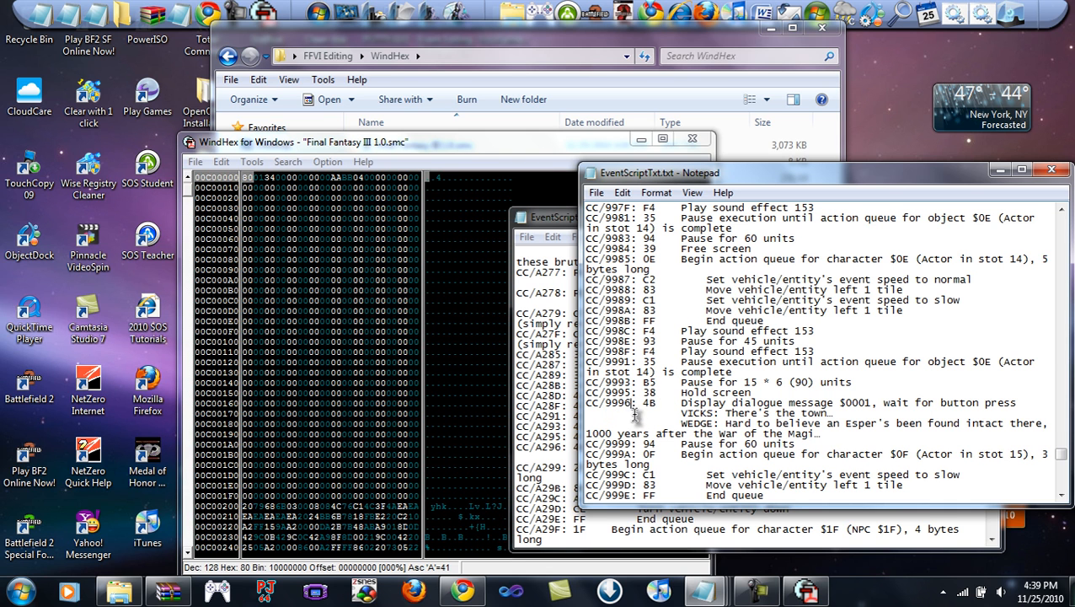
double_click(609, 402)
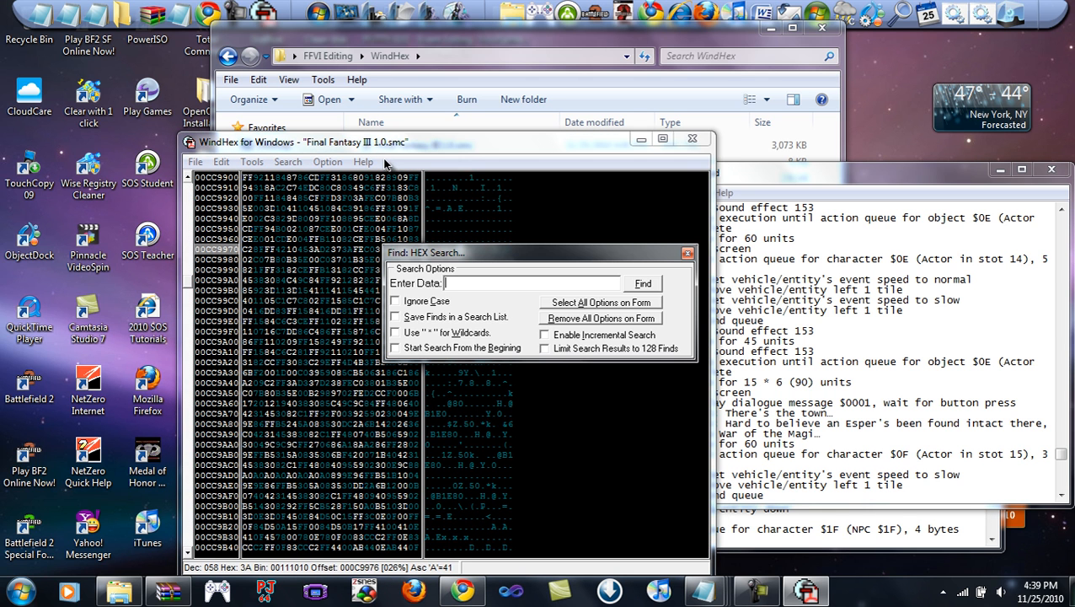
Step: Hex-search the ROM for 4B01 and select the match near offset 0C9B97
text(4B01)
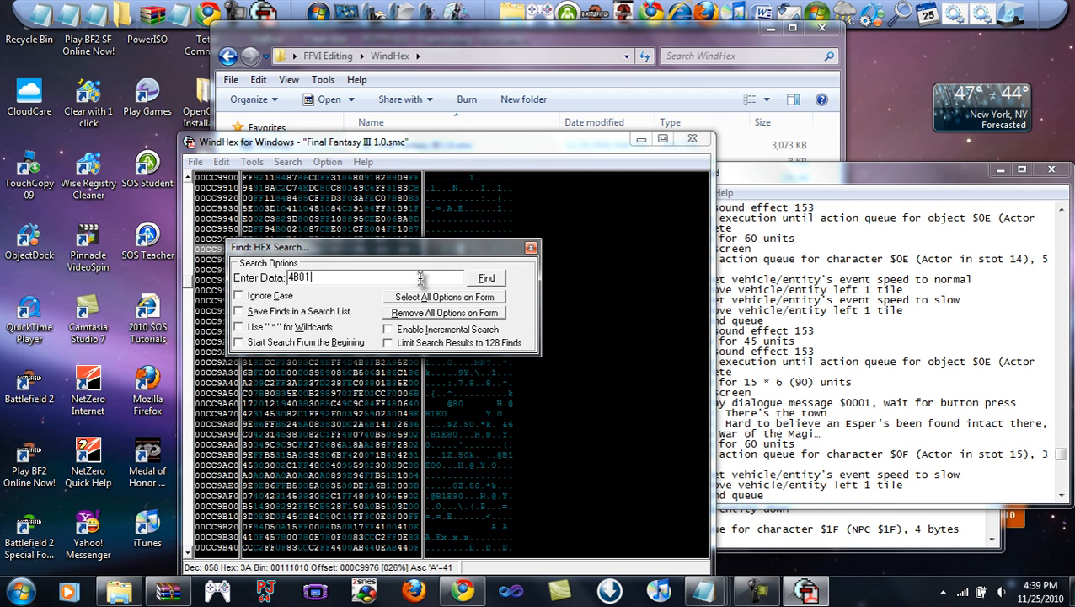
click(486, 278)
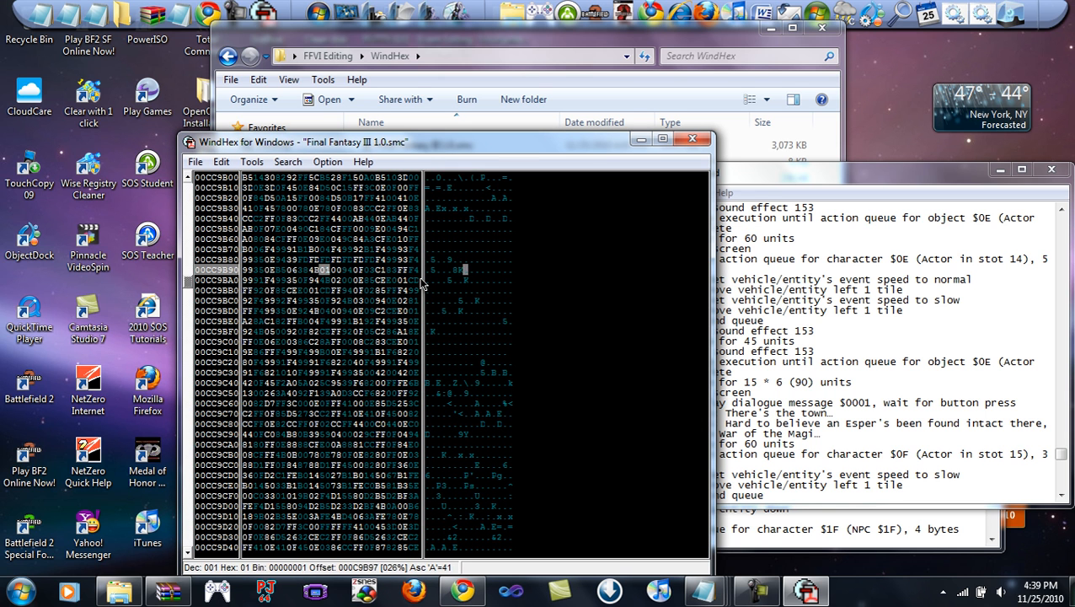
click(318, 269)
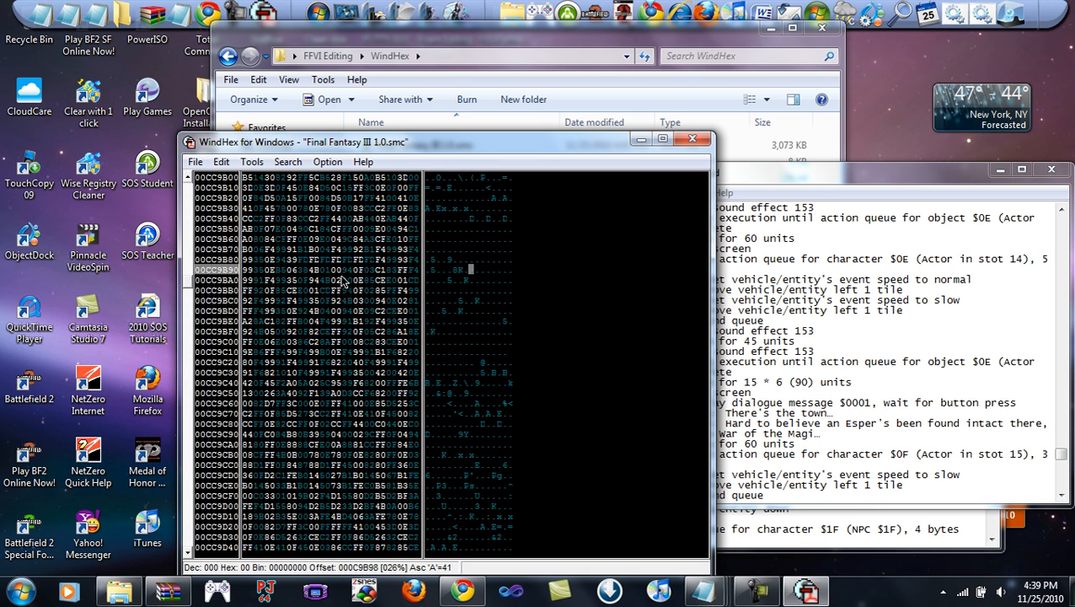
mouse_move(479, 364)
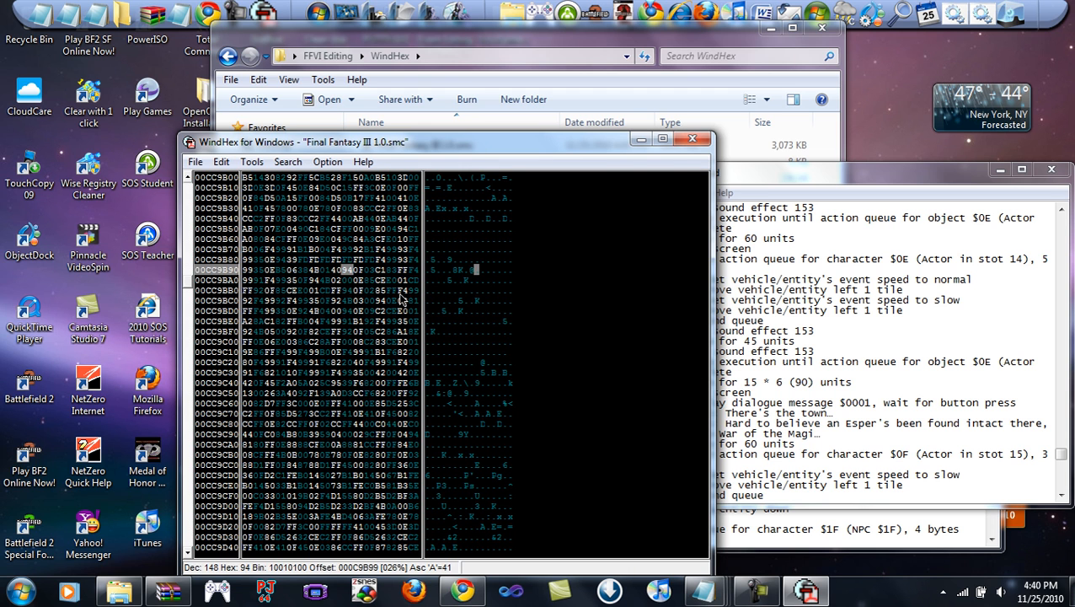
mouse_move(391, 520)
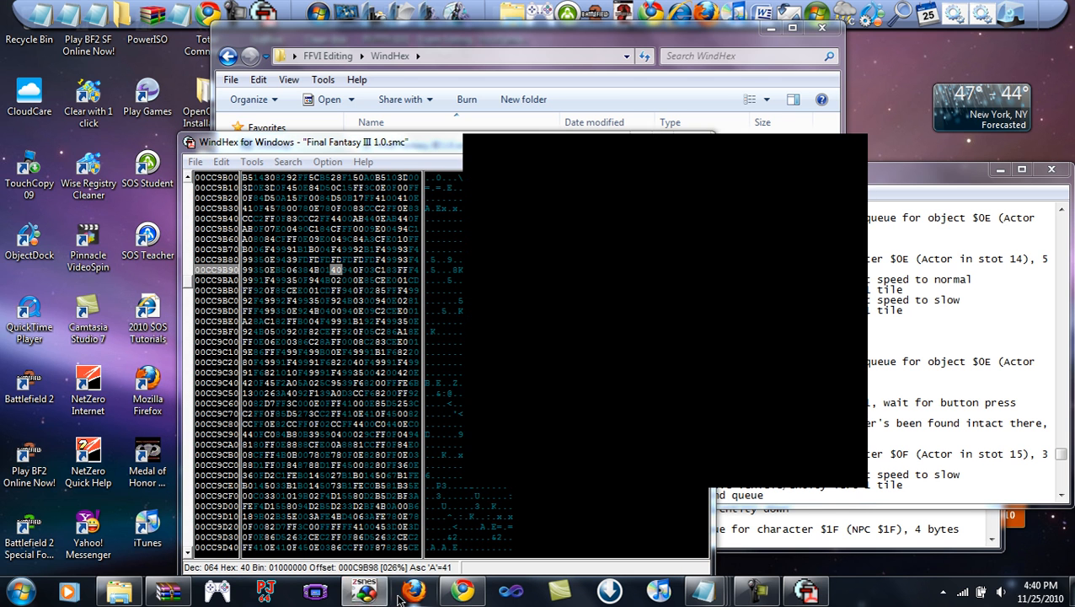
Step: Bring ZSNES forward, load save state 3, and reopen the Game menu
click(514, 145)
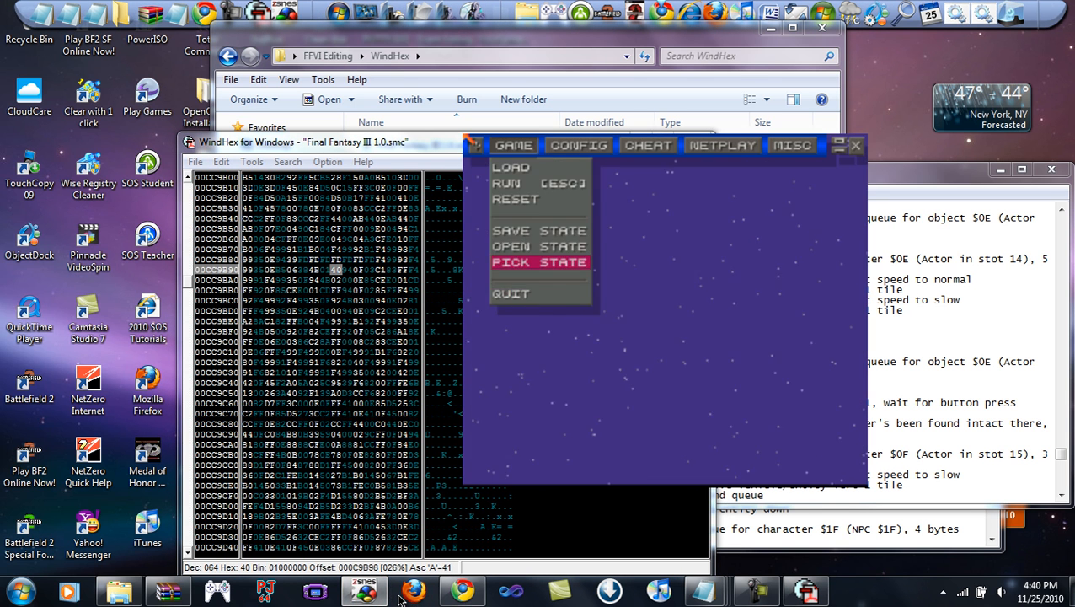
click(513, 145)
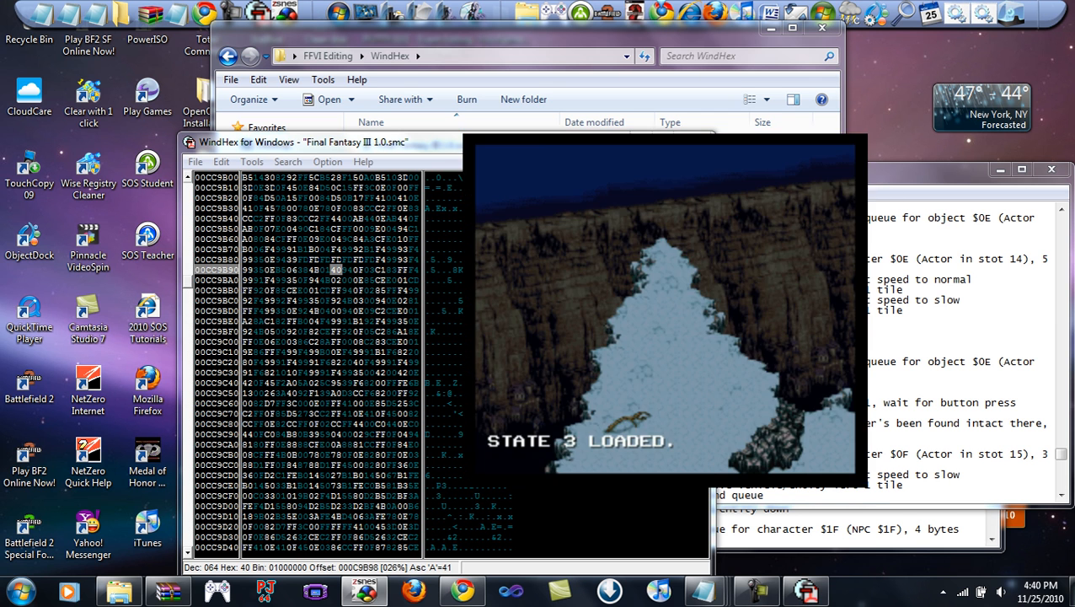
click(513, 145)
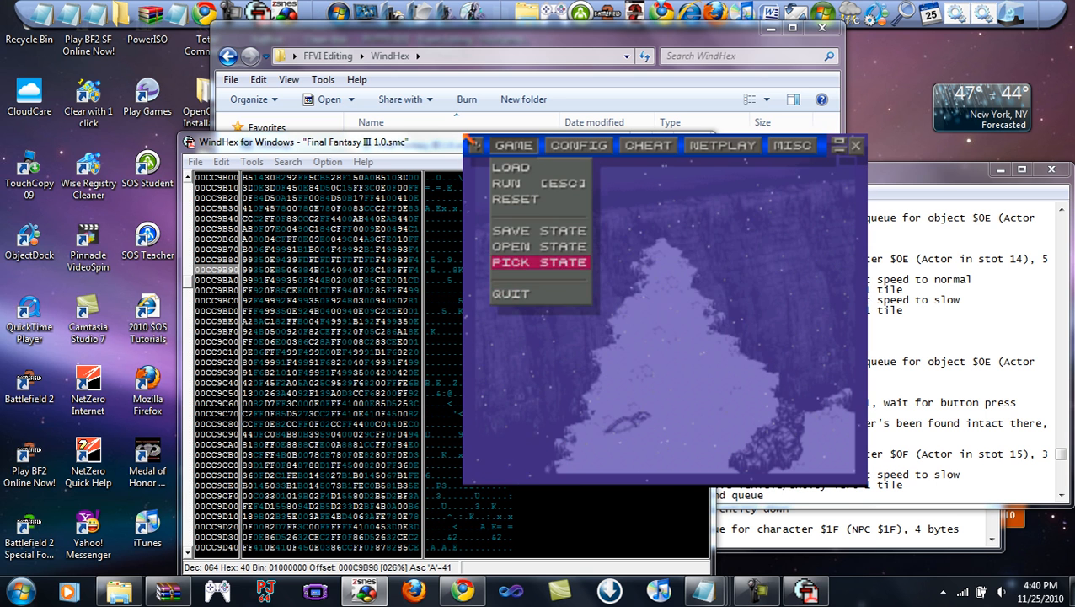
click(540, 246)
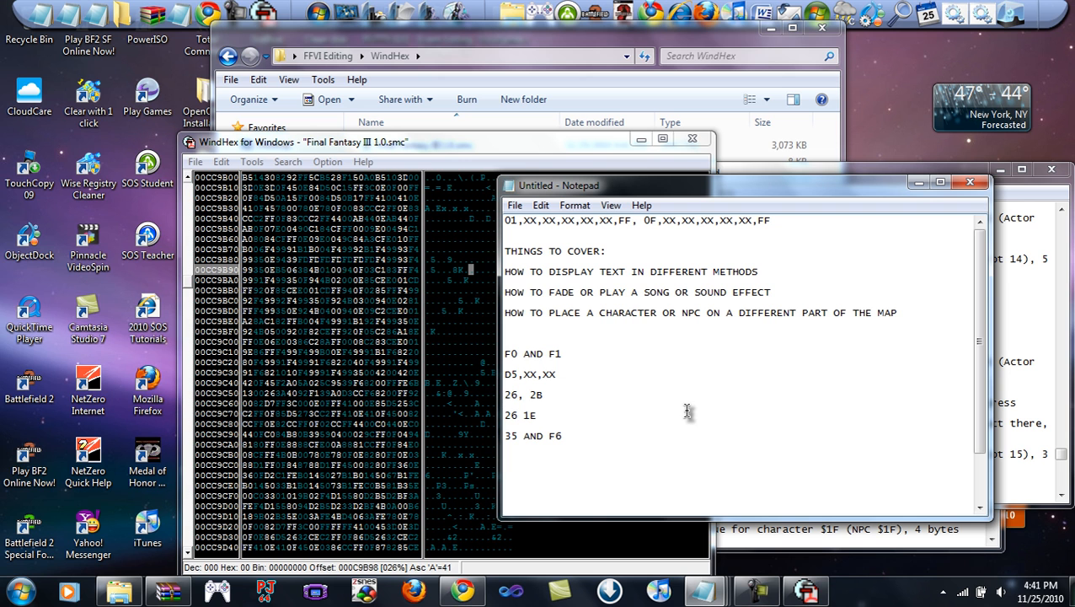
mouse_move(898, 209)
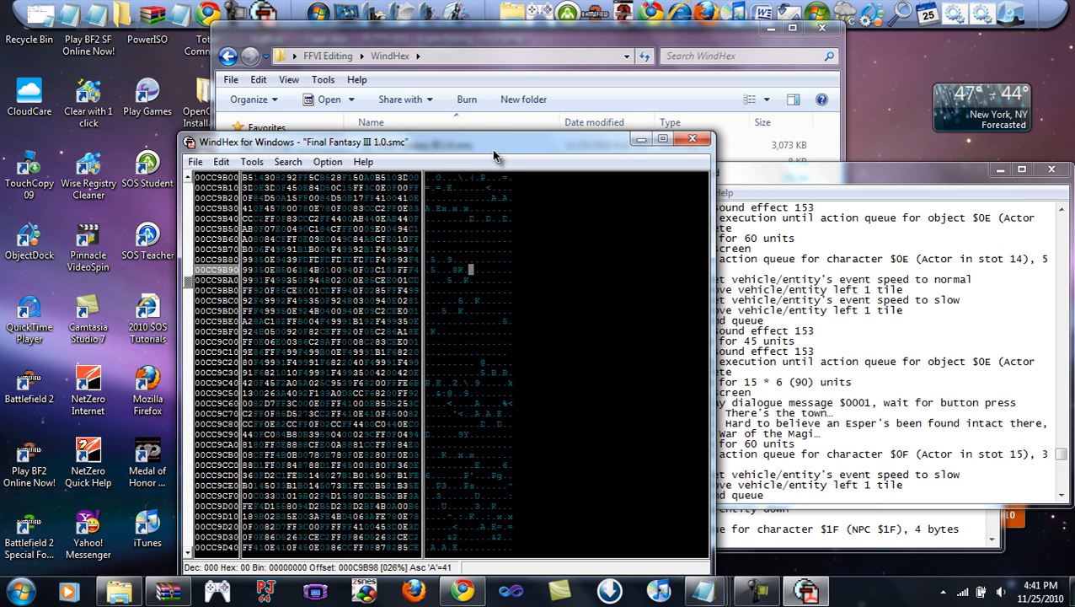
mouse_move(548, 193)
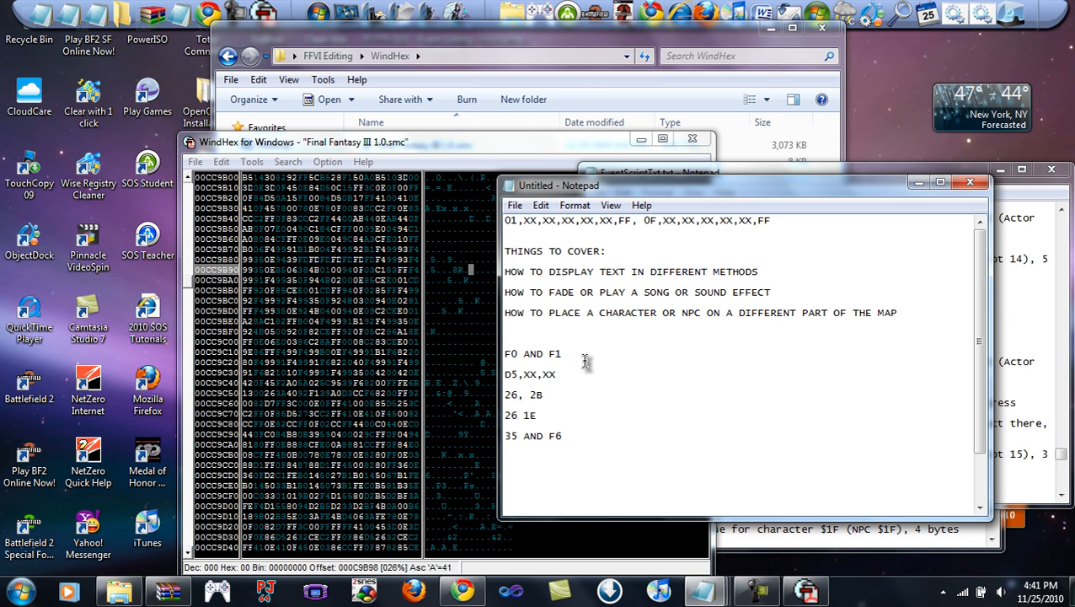
mouse_move(589, 360)
text(F0,)
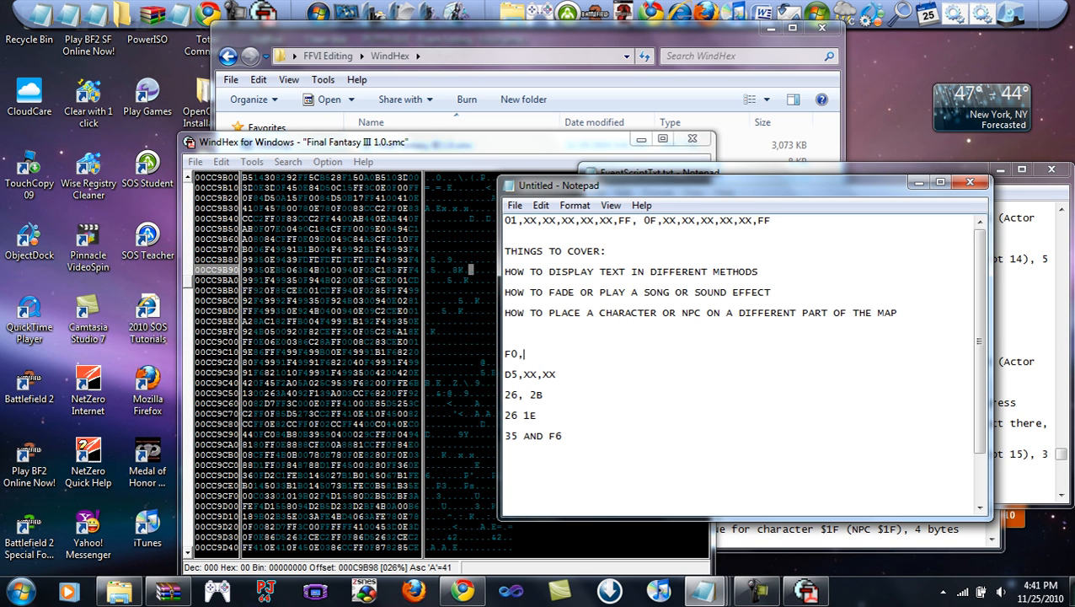
Step: Rewrite the notes line 'F0 AND F1' as 'F0,F1, AND F4'
text(F1,)
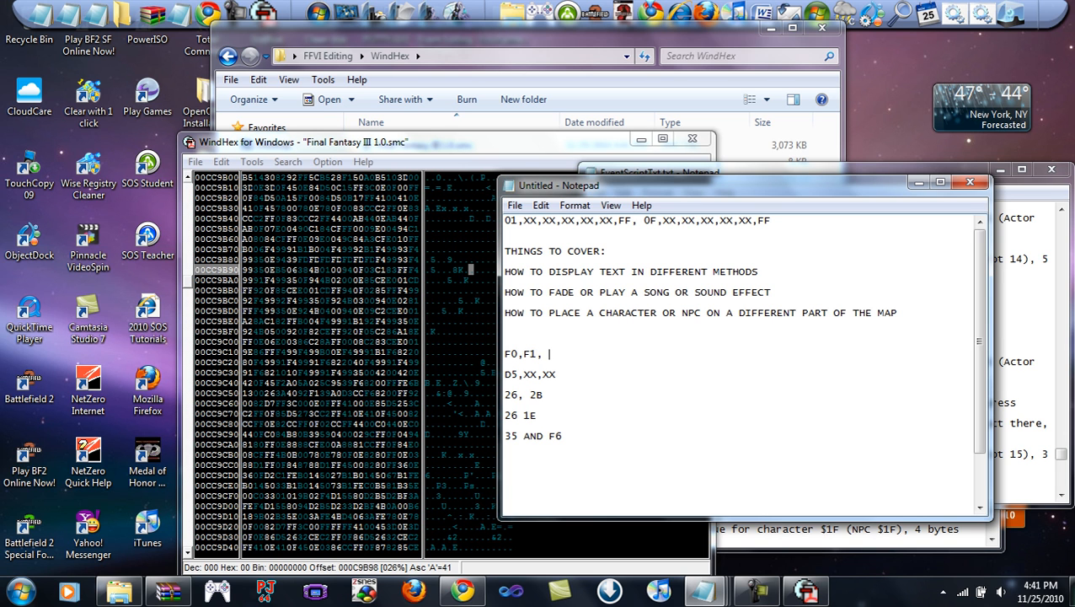
text(AND F4)
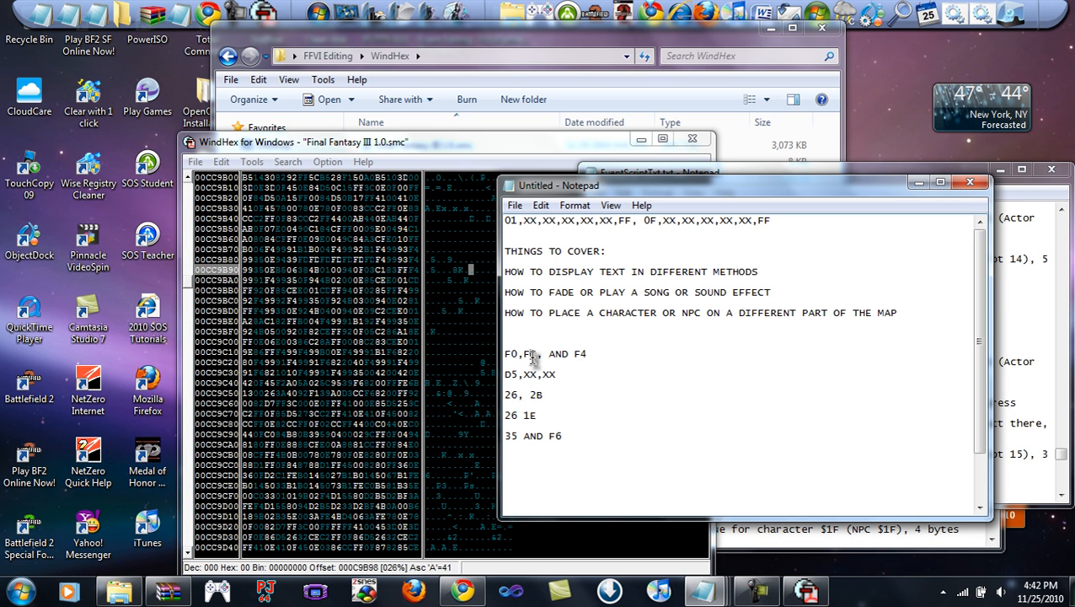
text(1)
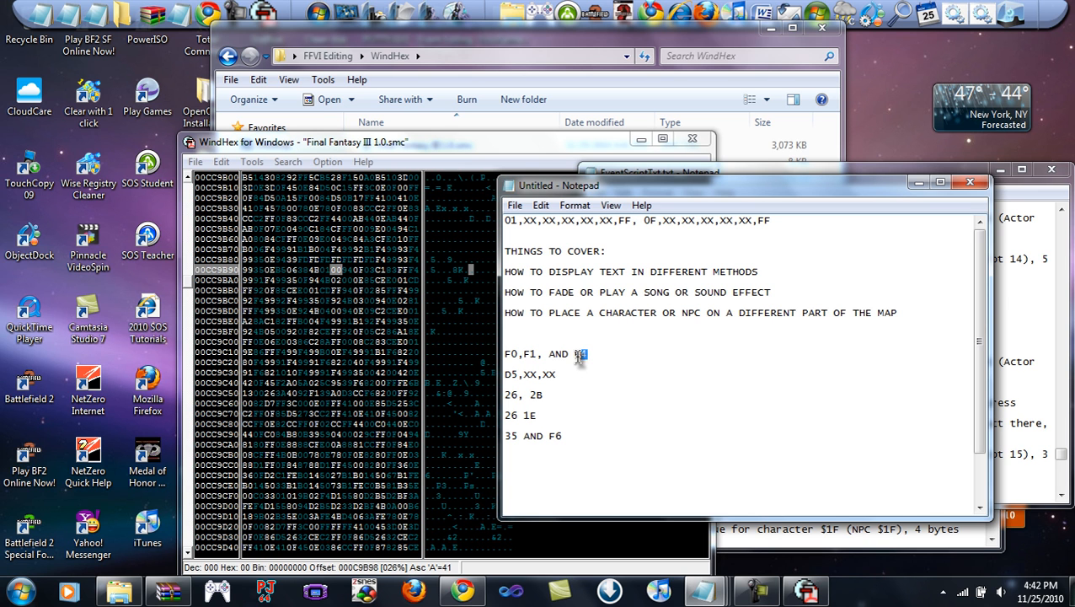
text(4)
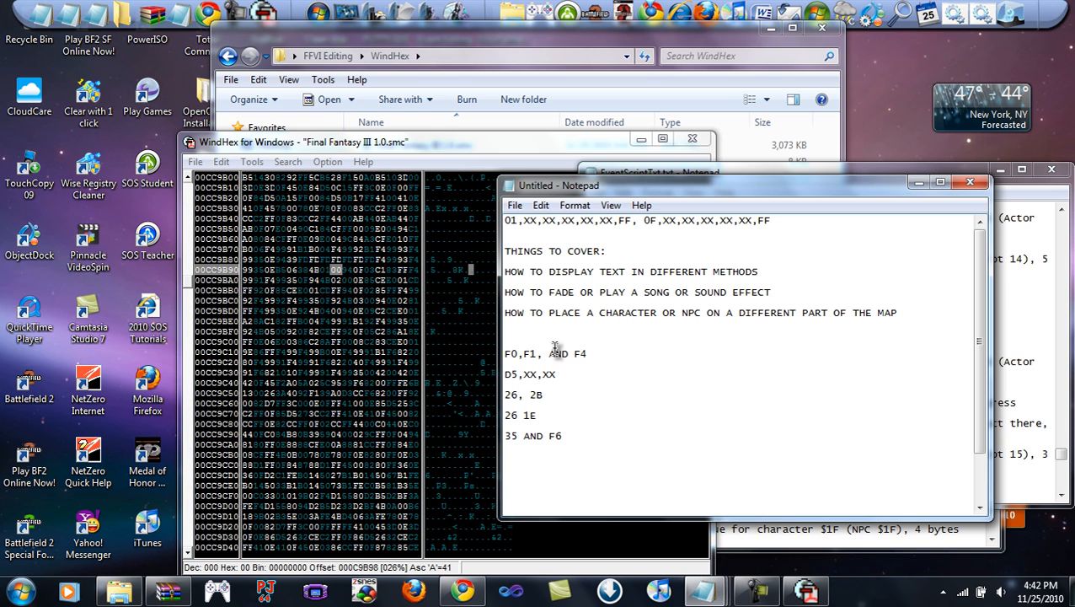
mouse_move(626, 346)
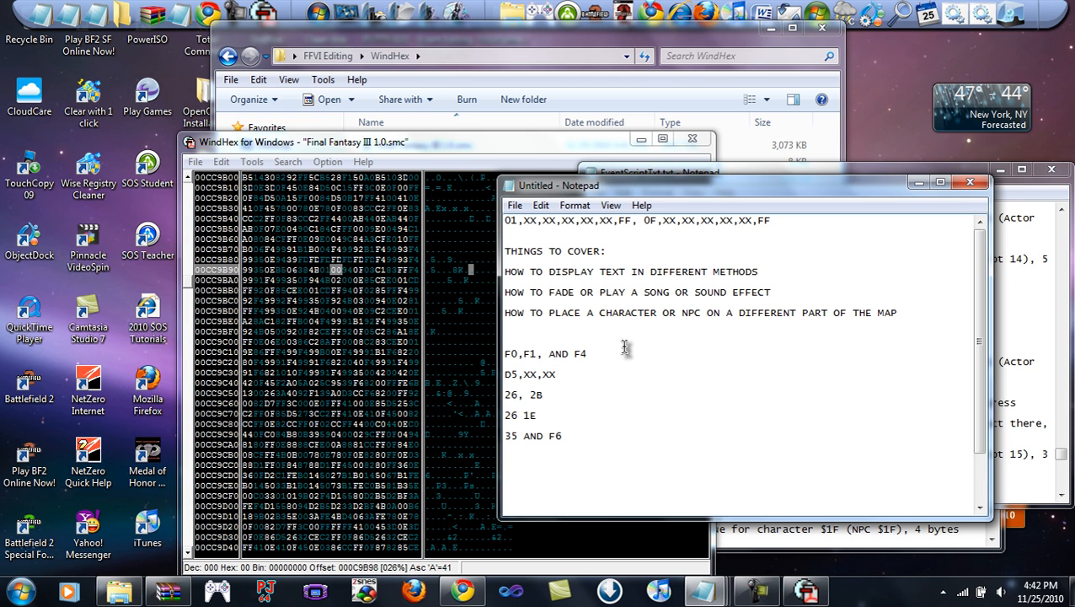
mouse_move(590, 382)
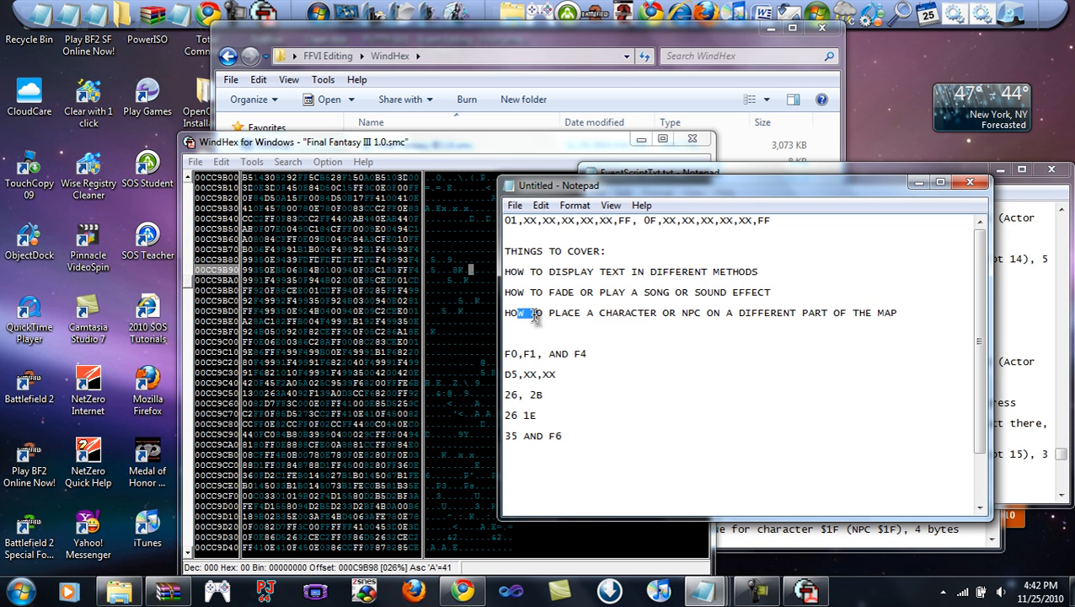
Step: Select the map-placement note, then save the edited ROM in WindHex and confirm
drag(504, 312, 898, 313)
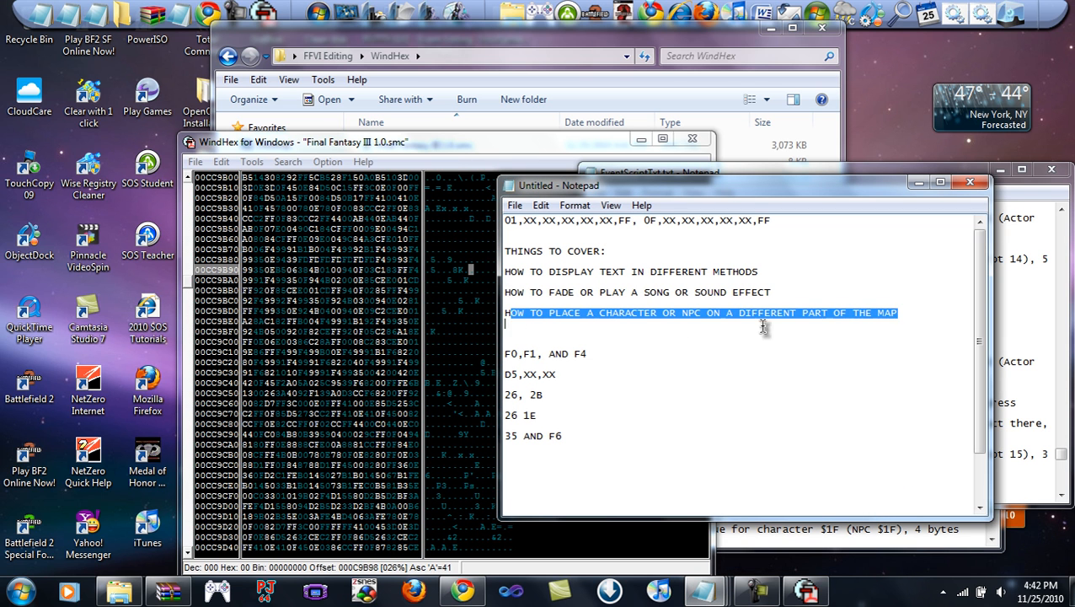
click(657, 172)
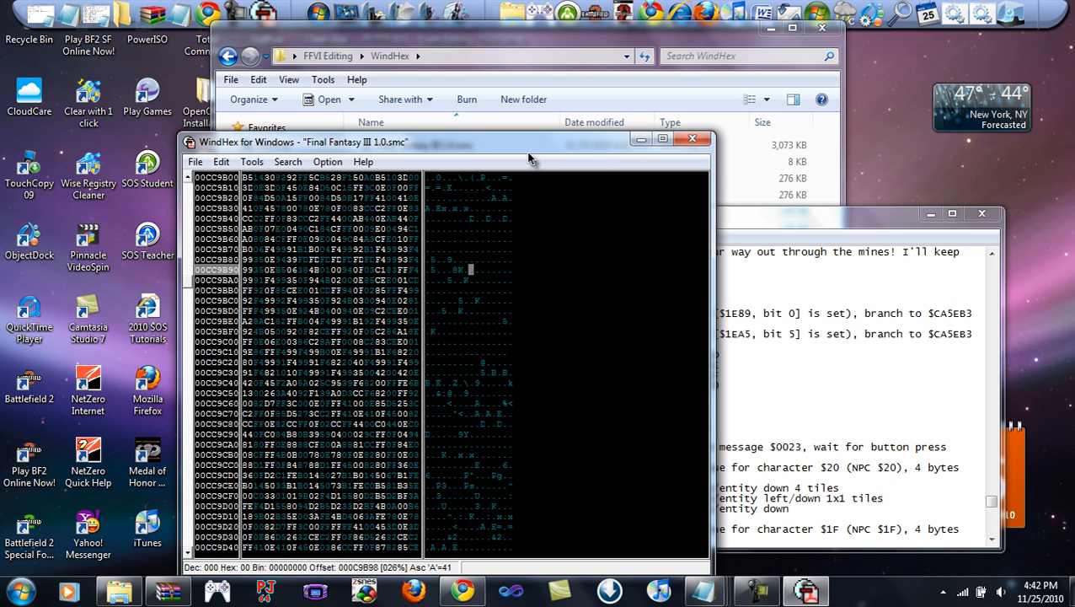
mouse_move(564, 161)
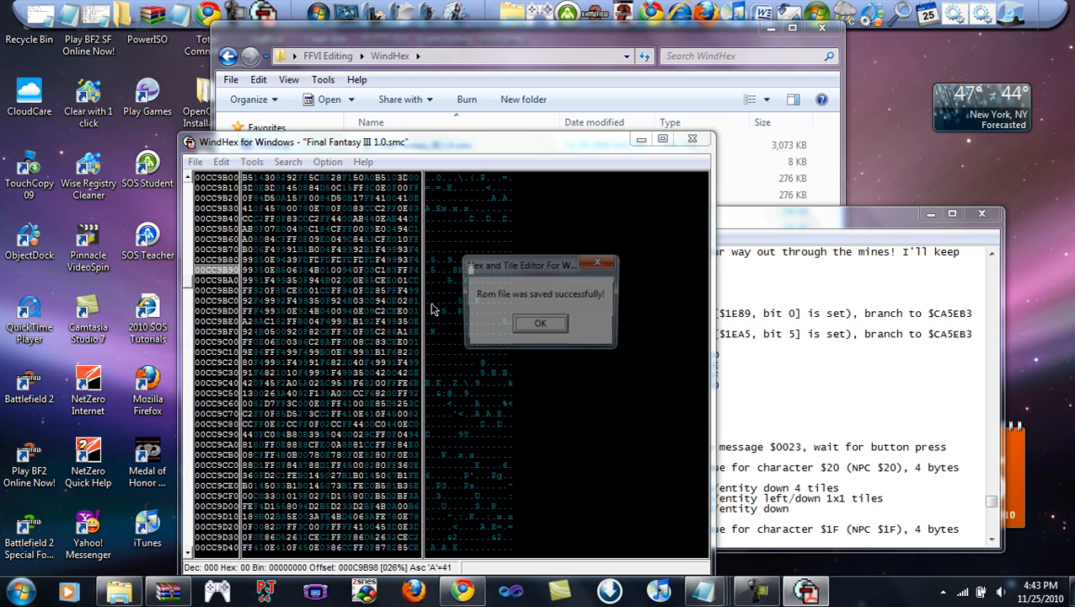
click(540, 322)
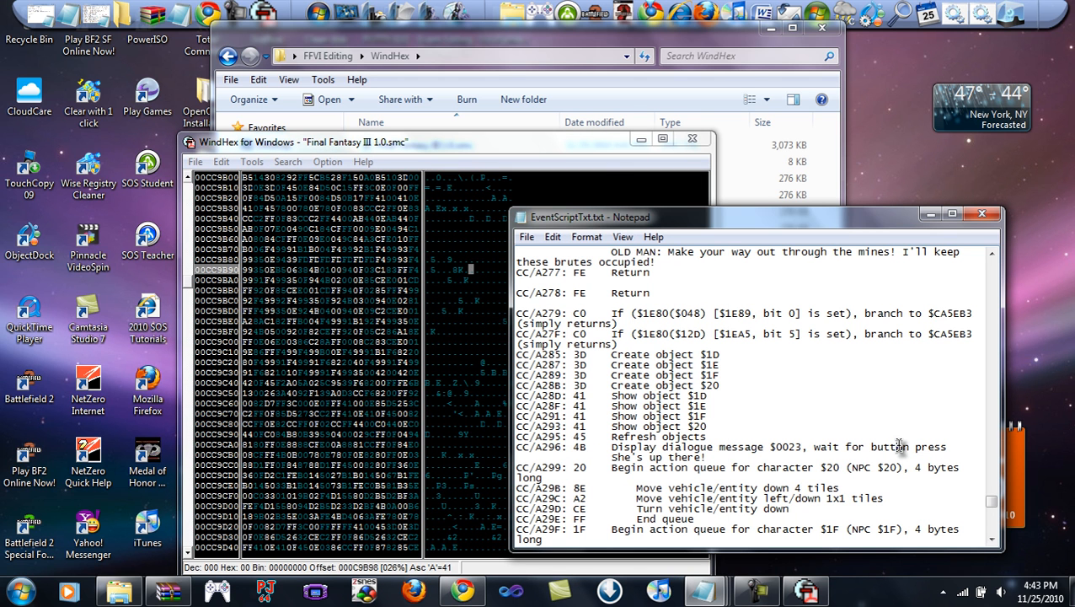
mouse_move(802, 425)
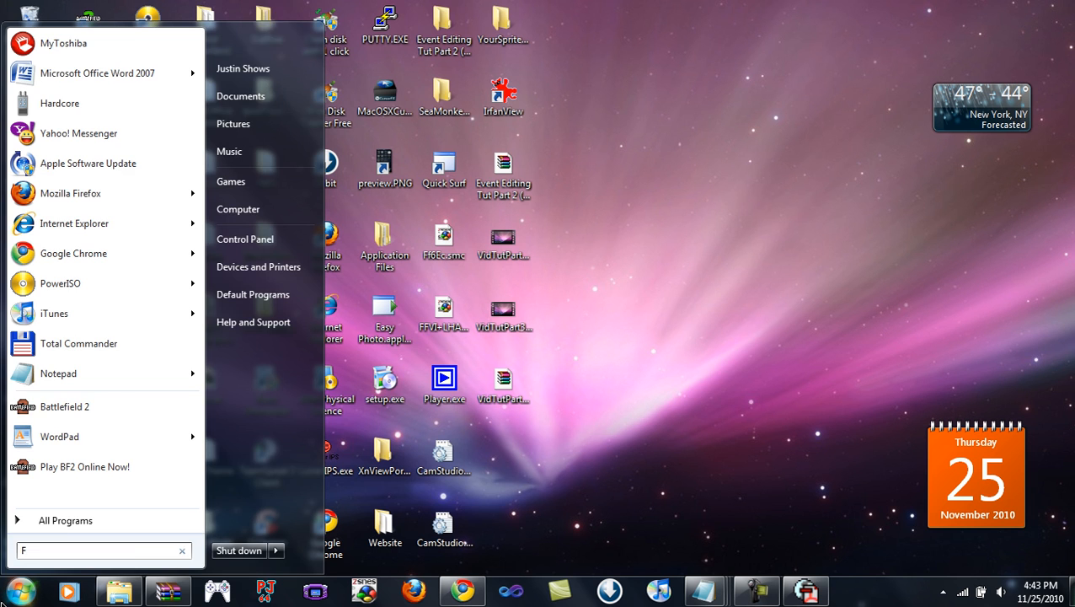
Step: Find F6LE in the Start menu, launch FF6 Level Editor, and load a ROM
text(F6LE)
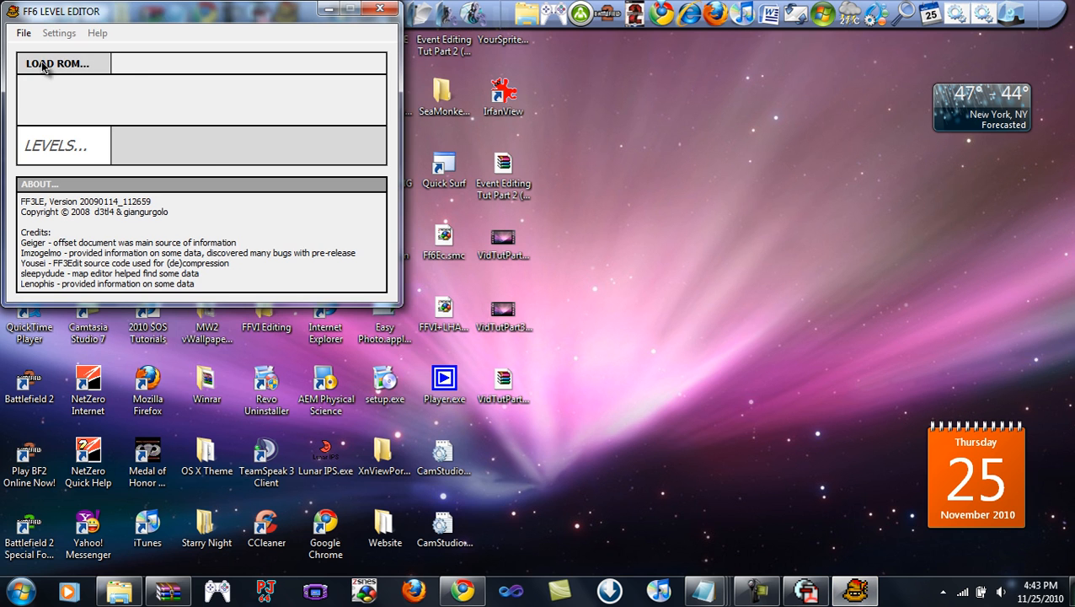
click(57, 63)
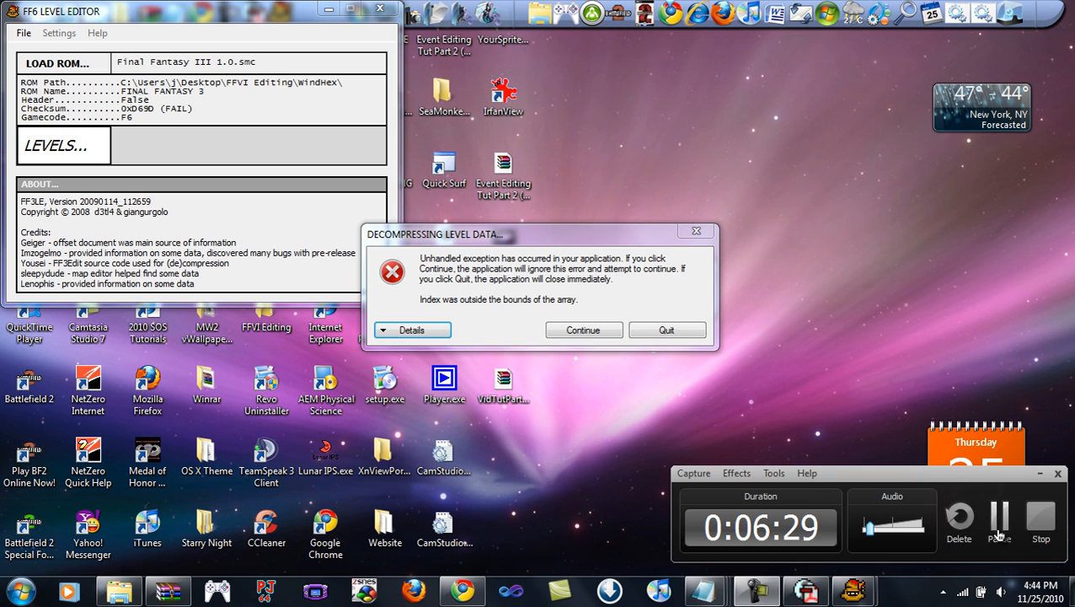
Step: Quit the unhandled exception dialog raised while decompressing level data
click(583, 329)
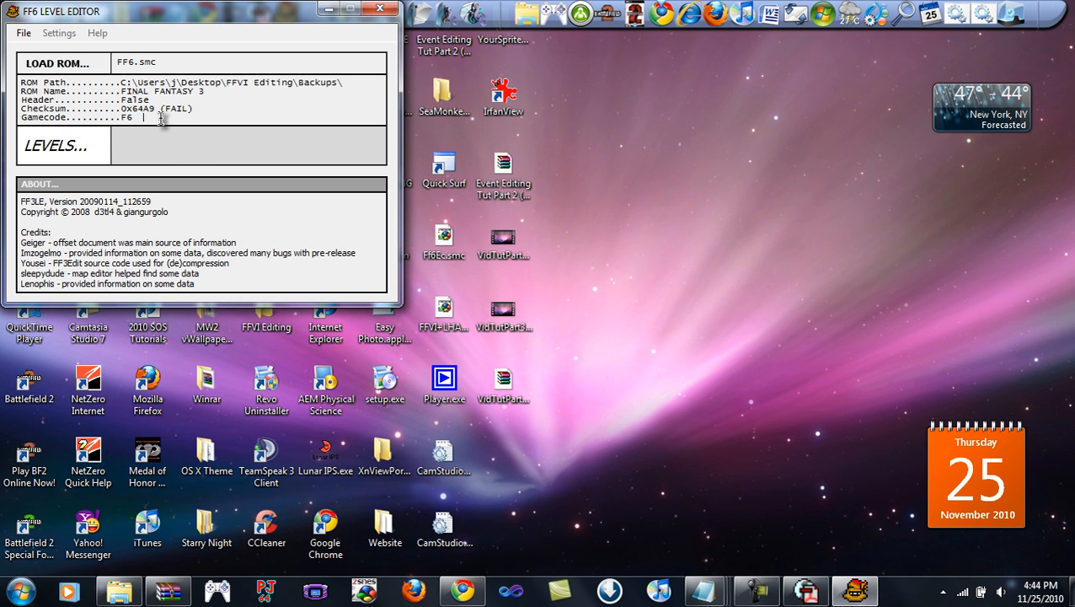
mouse_move(174, 141)
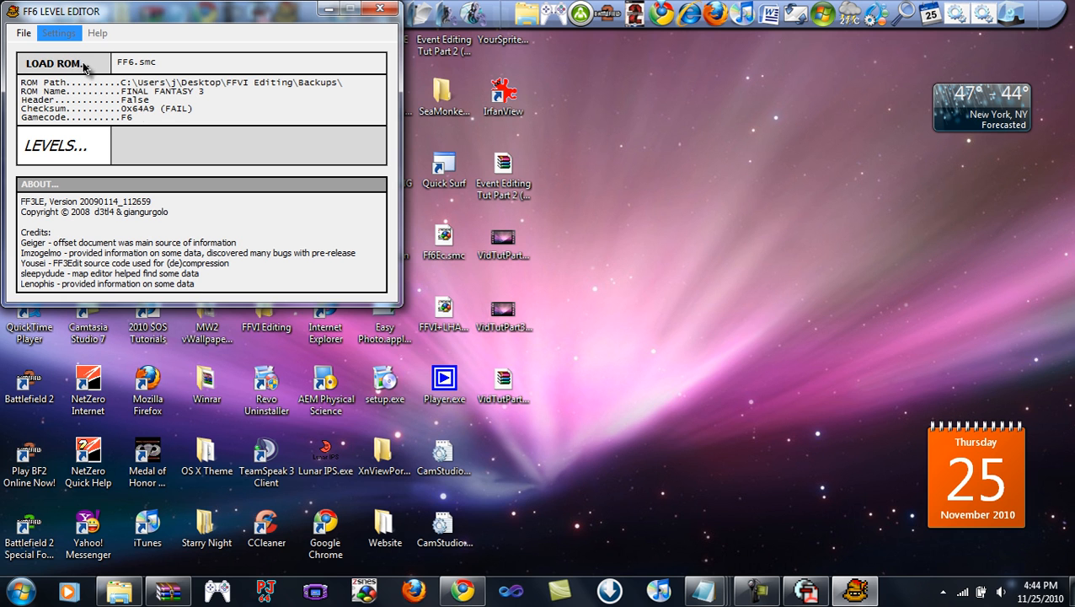
mouse_move(200, 116)
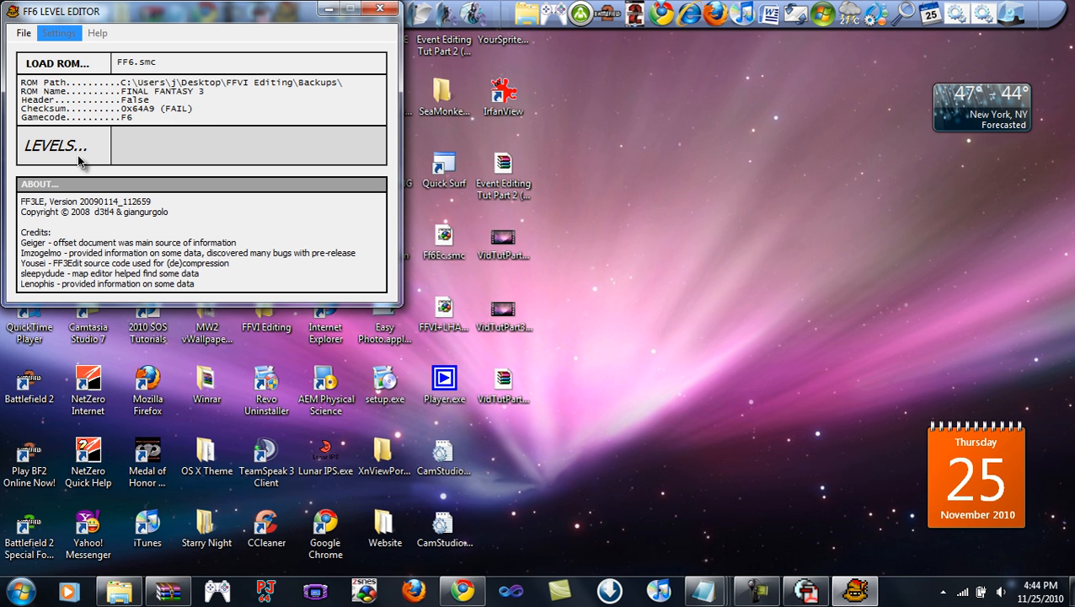
mouse_move(121, 215)
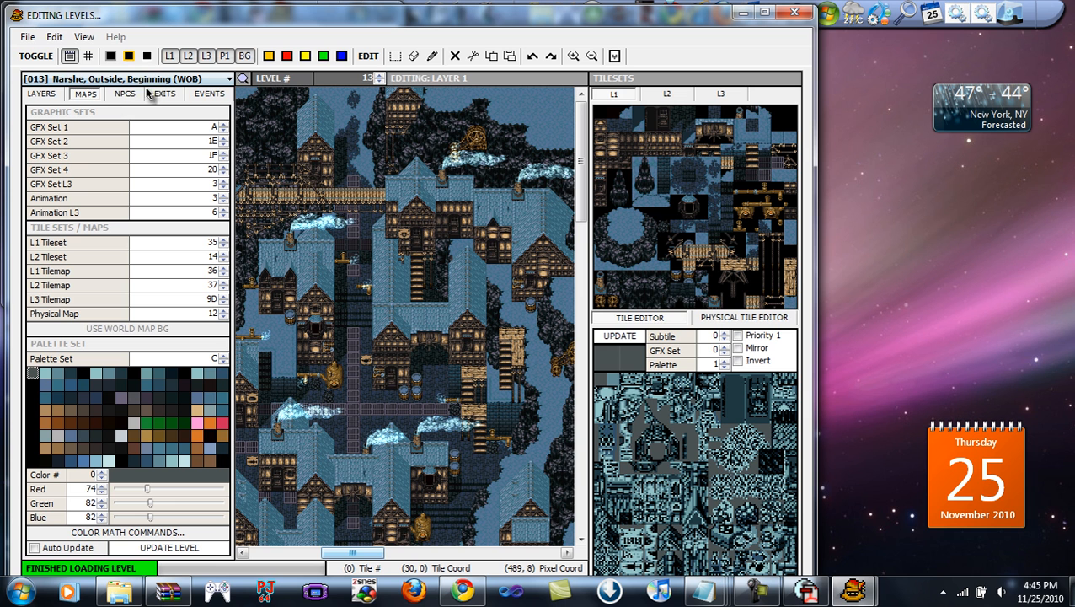
Step: Show Narshe's outdoor event squares and inspect Event #1 at 38,38 calling 29B71
drag(581, 156, 581, 207)
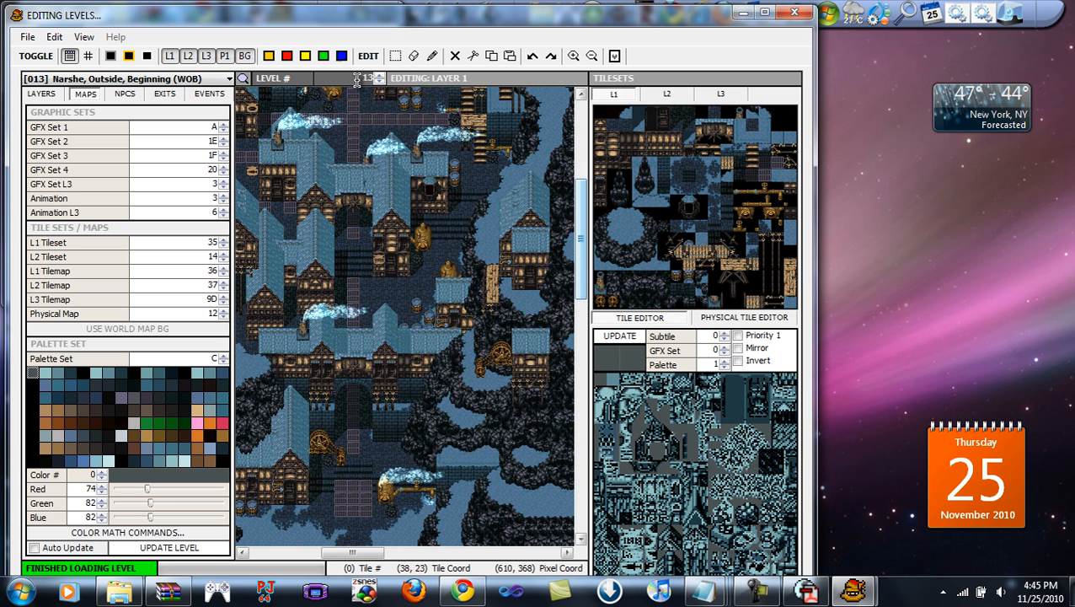
mouse_move(325, 56)
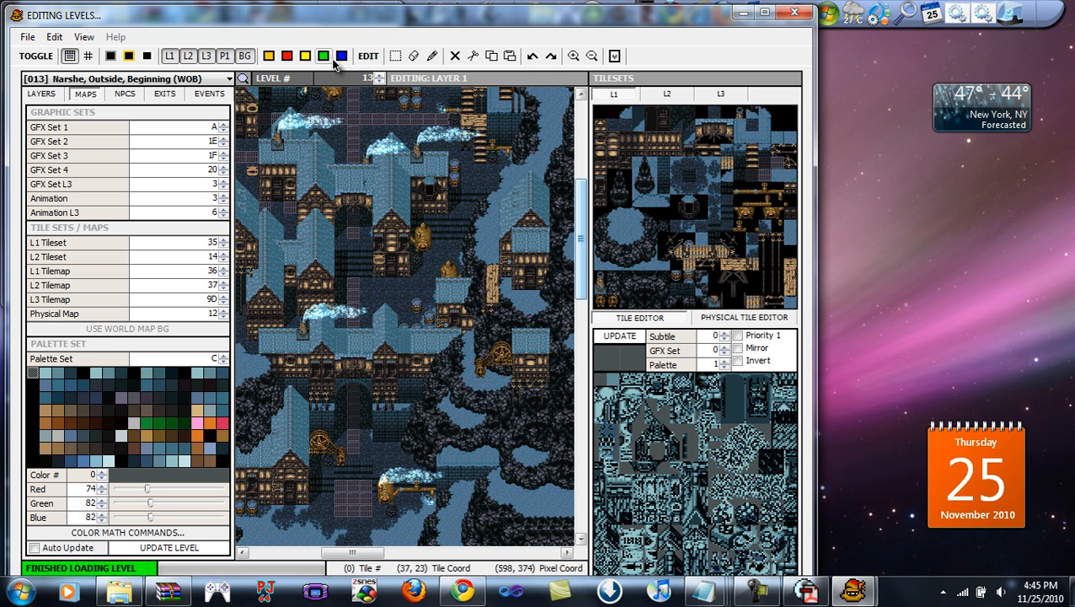
mouse_move(324, 55)
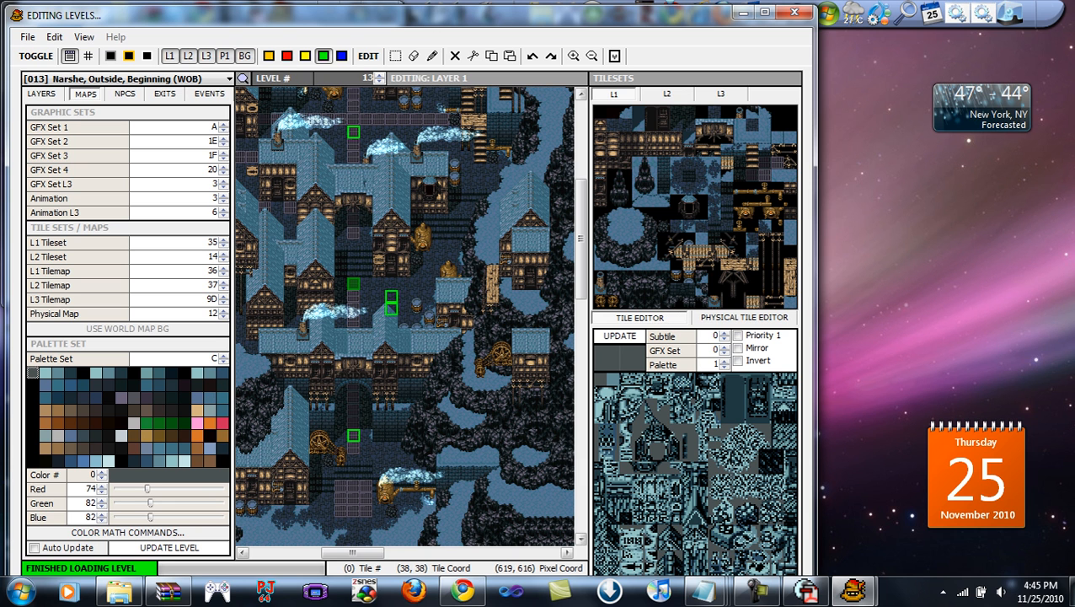
click(209, 94)
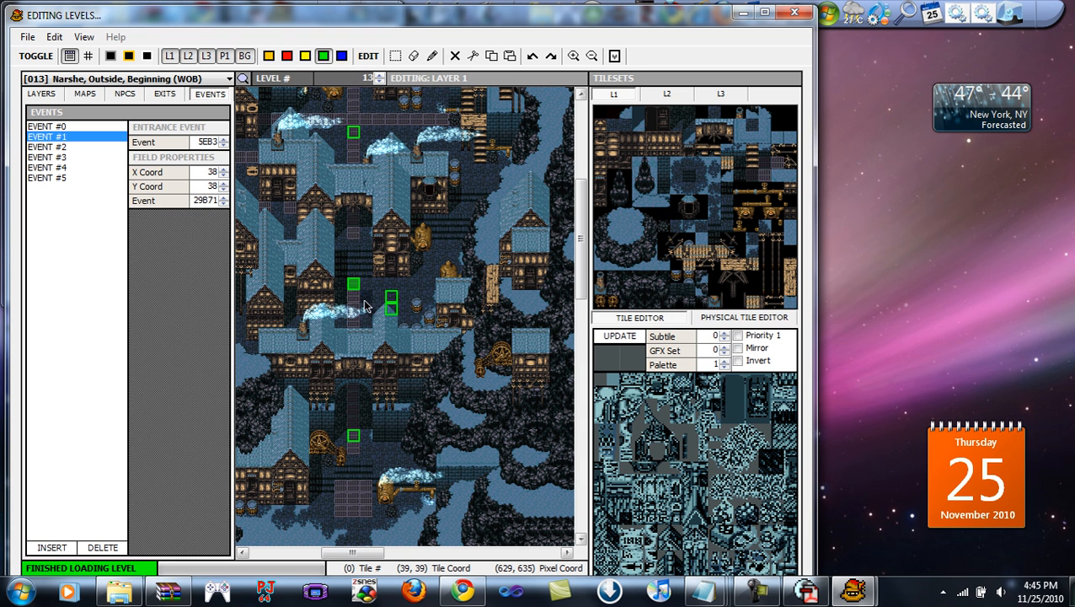
mouse_move(343, 327)
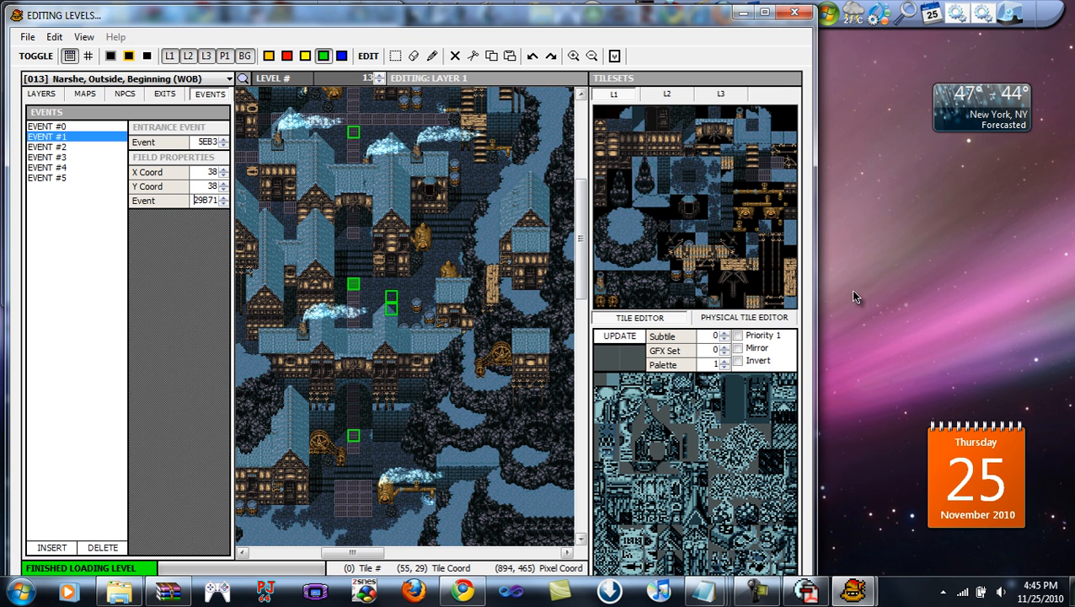
click(794, 12)
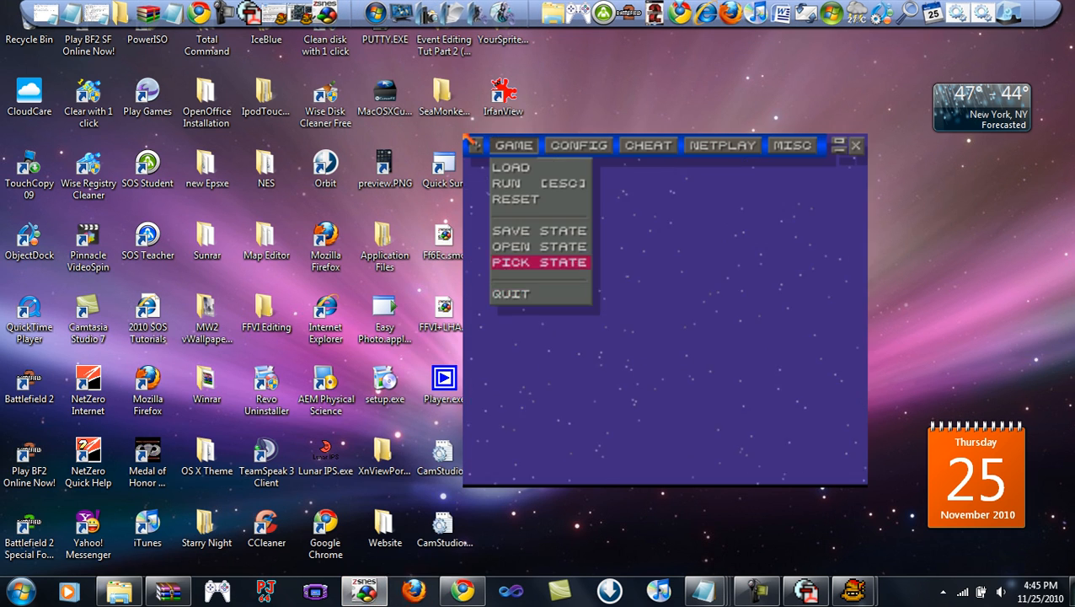
Step: Quit ZSNES from its Game menu
click(524, 246)
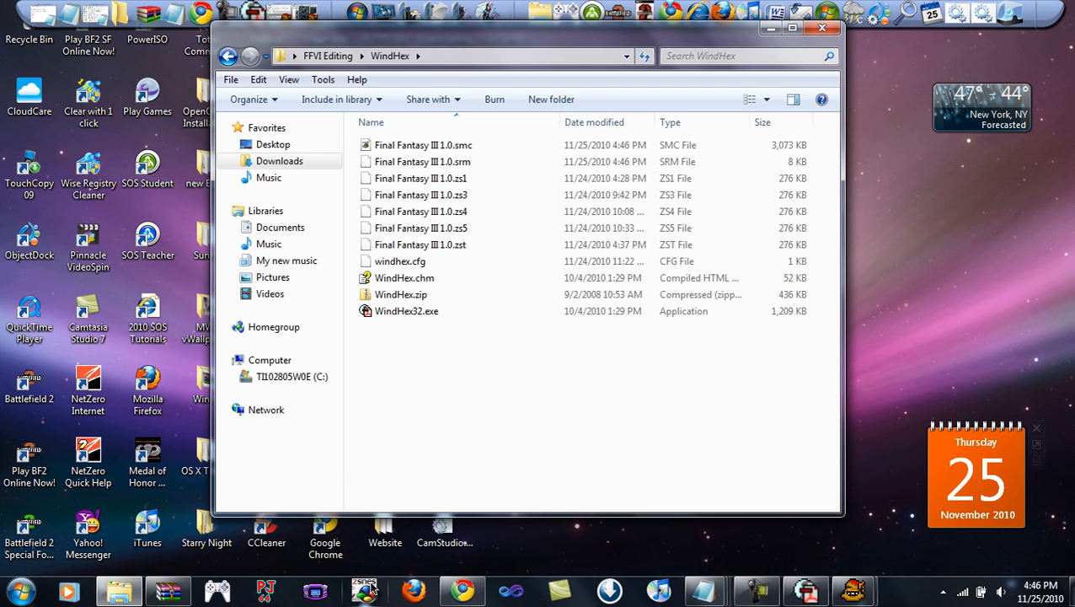
Step: Bring the EventScriptTxt.txt event script dump to the front in Notepad
click(365, 590)
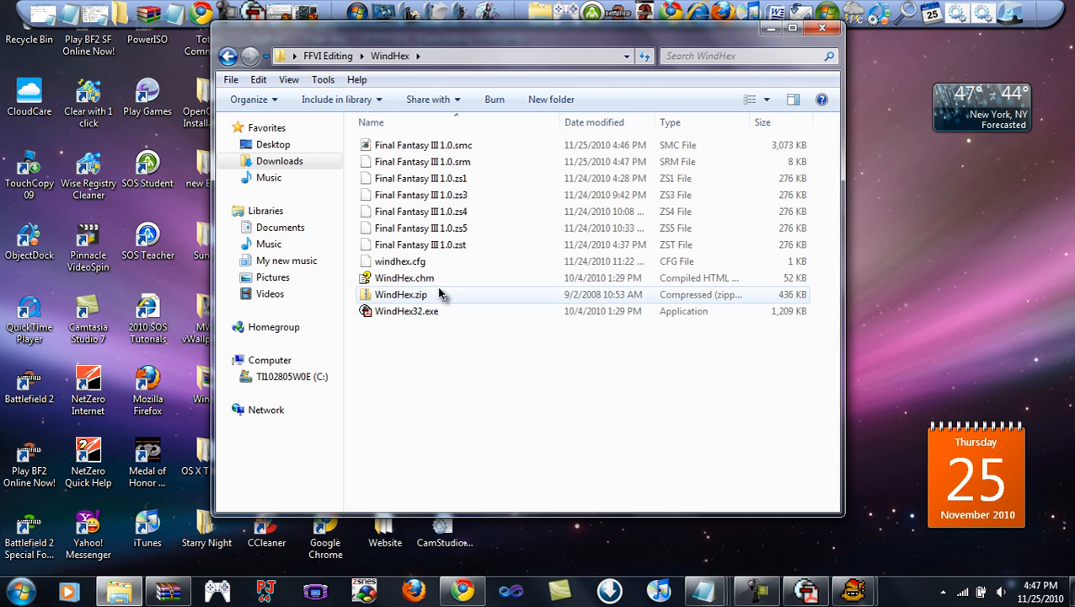
click(408, 311)
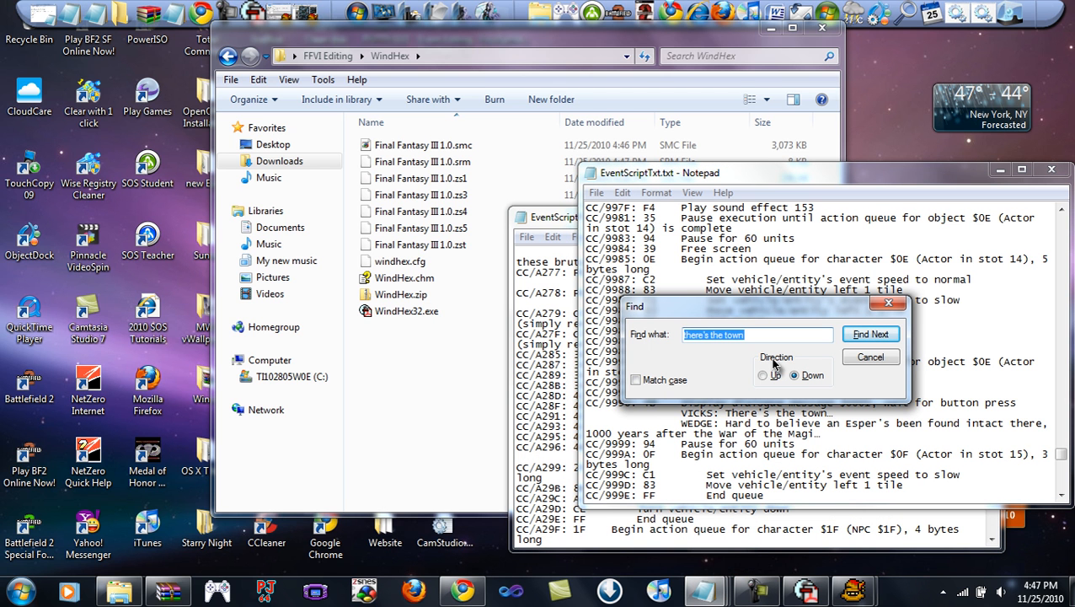
Step: Search the dump for 'Imperial Magitek Armor?' and locate the CC/9B71 branch command above it
text(Imperial)
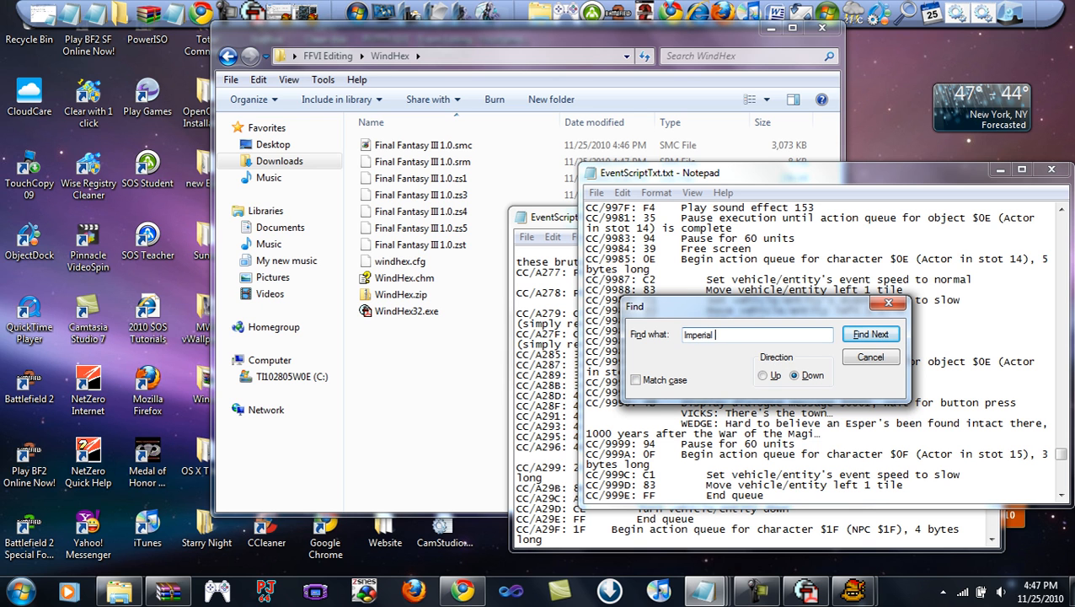
text(Magitke)
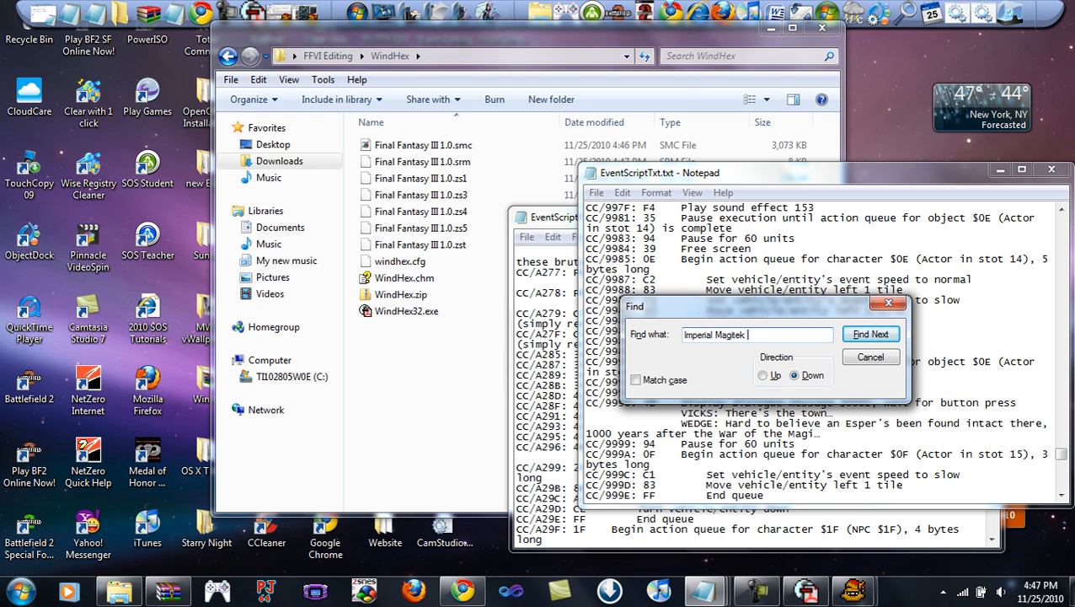
text(Armor?)
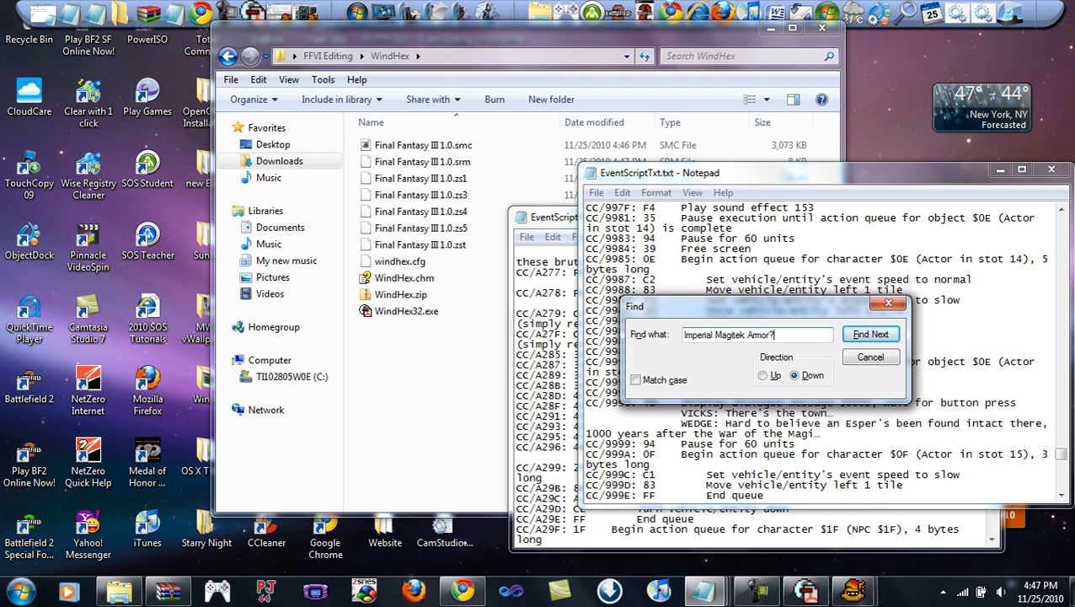
click(871, 334)
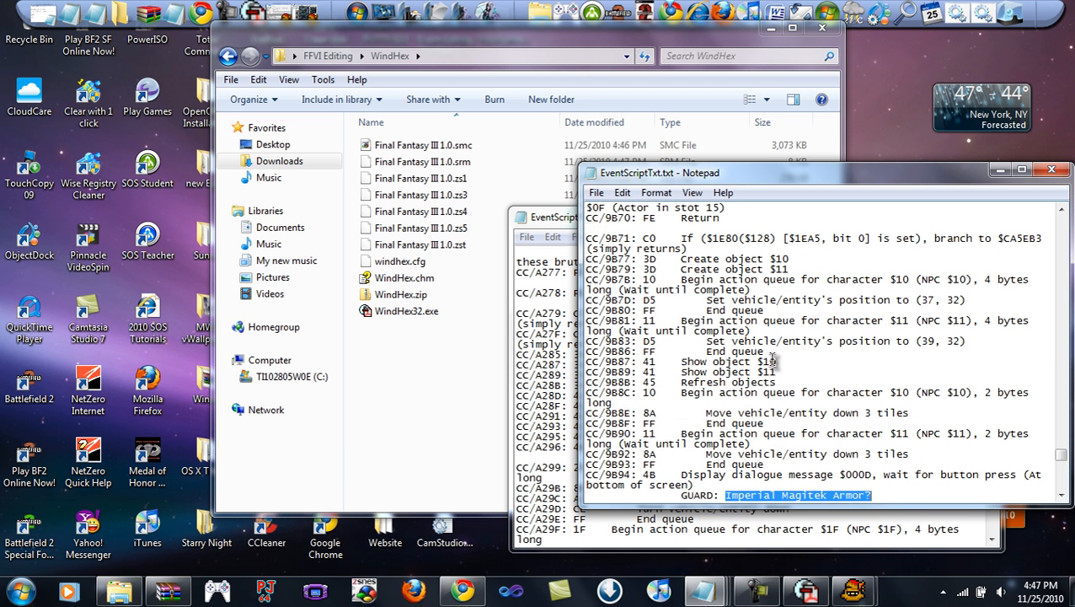
scroll(down, 3)
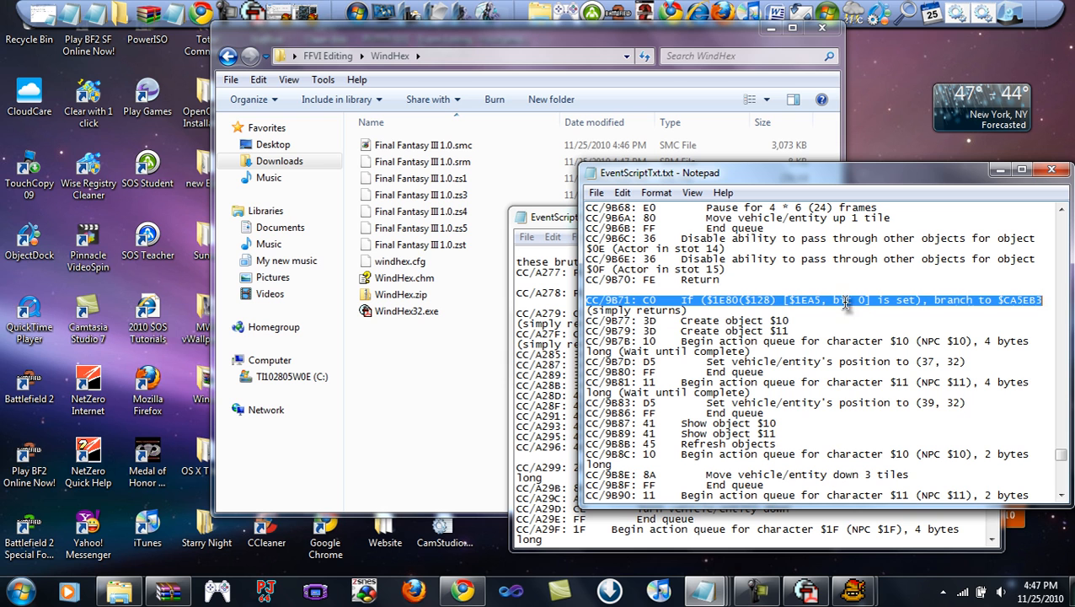
click(882, 300)
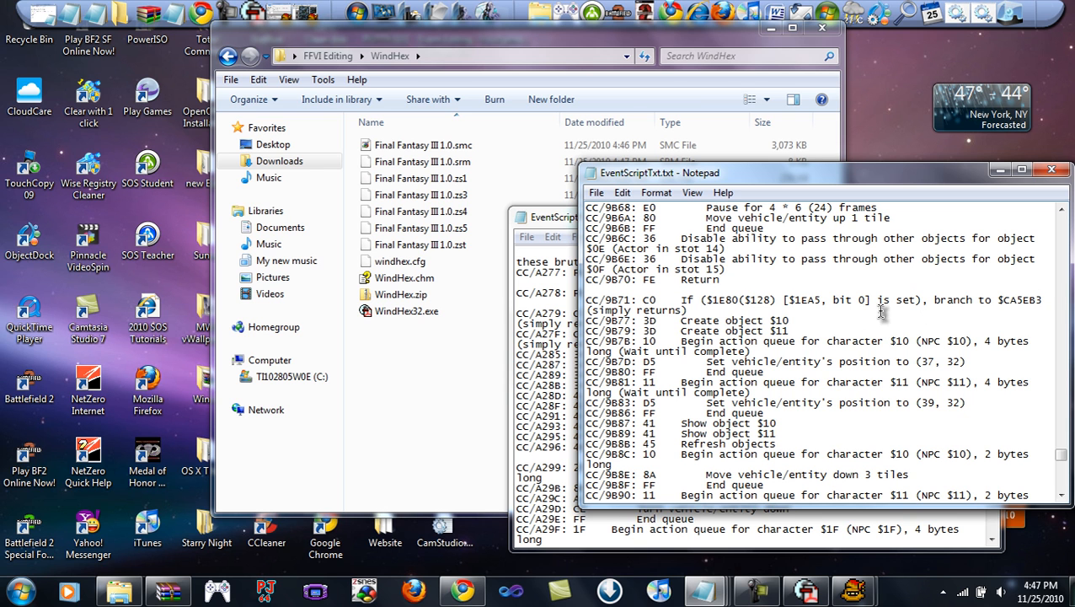
mouse_move(797, 437)
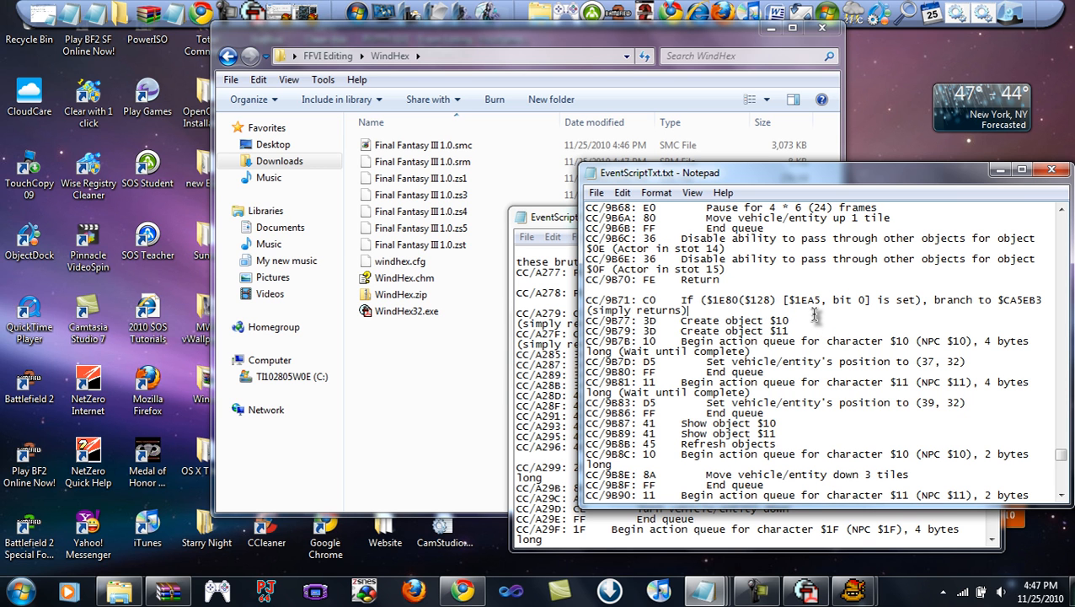
mouse_move(788, 283)
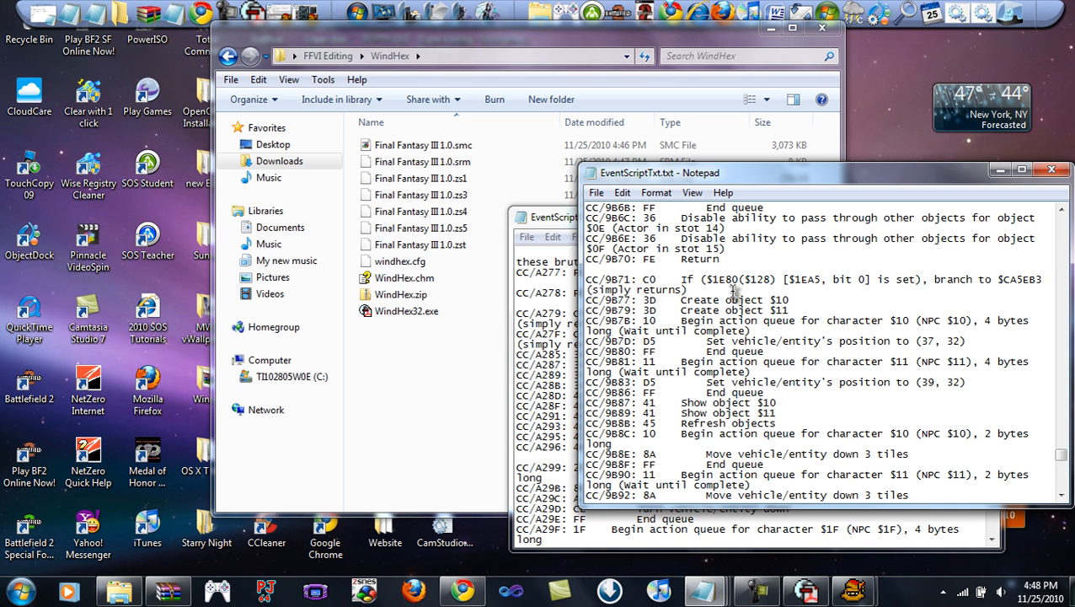
click(663, 300)
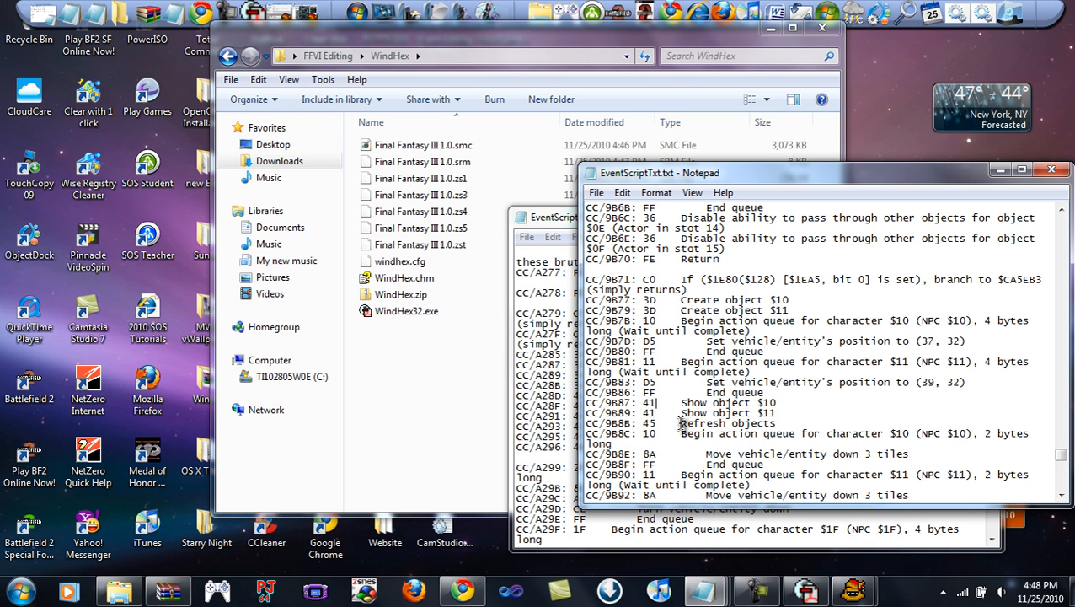
mouse_move(687, 430)
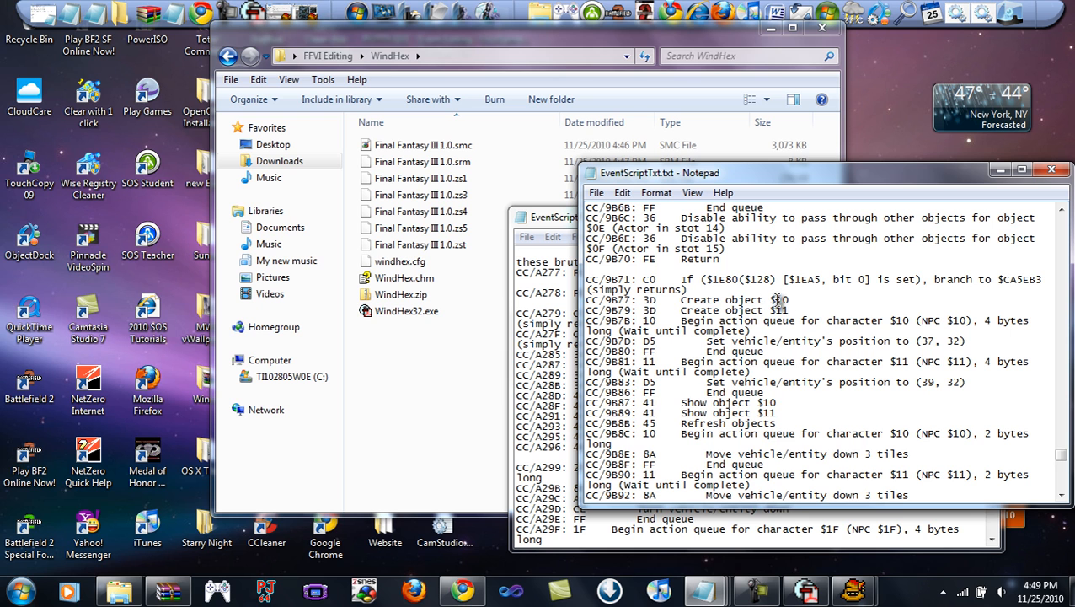
mouse_move(737, 383)
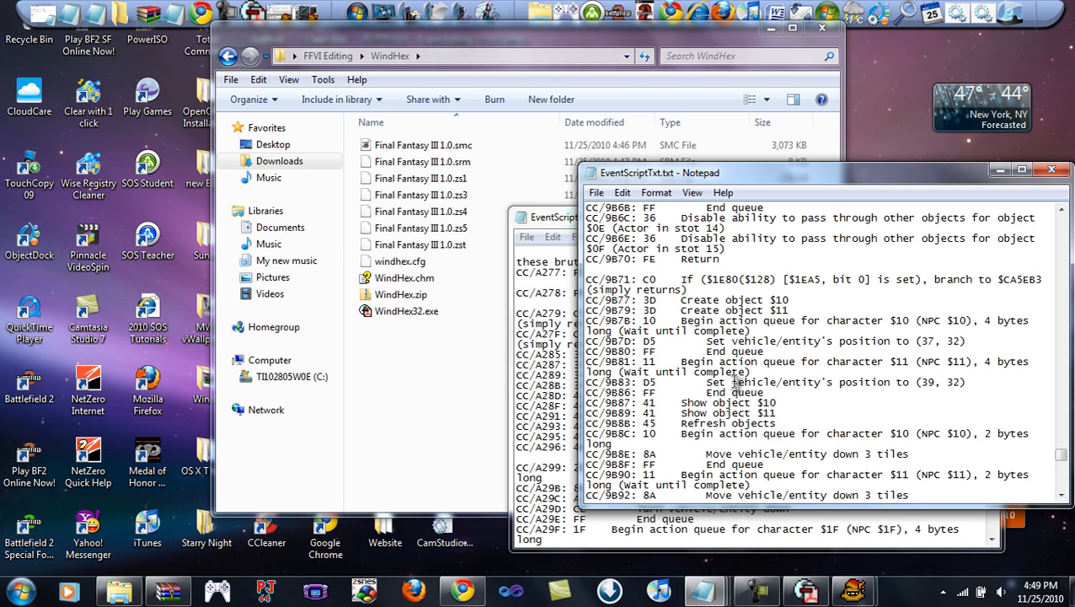
mouse_move(667, 325)
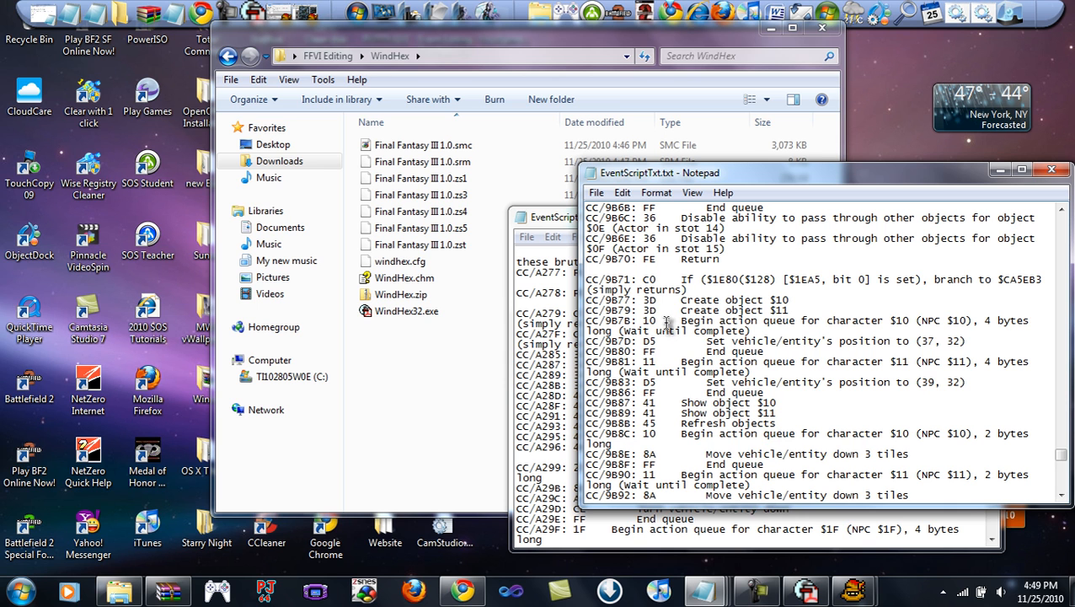
mouse_move(773, 361)
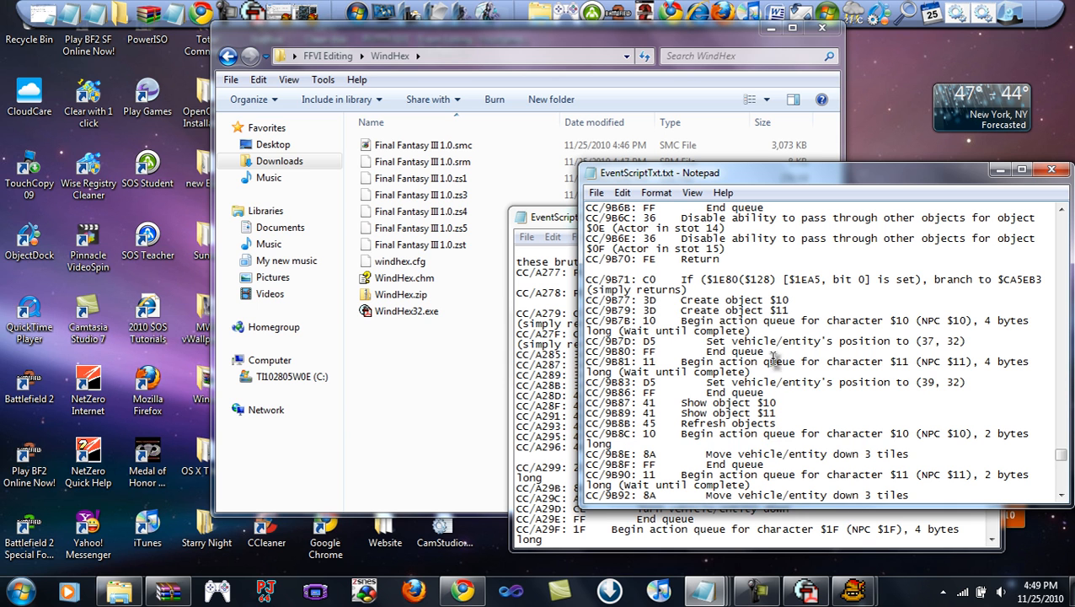
mouse_move(780, 372)
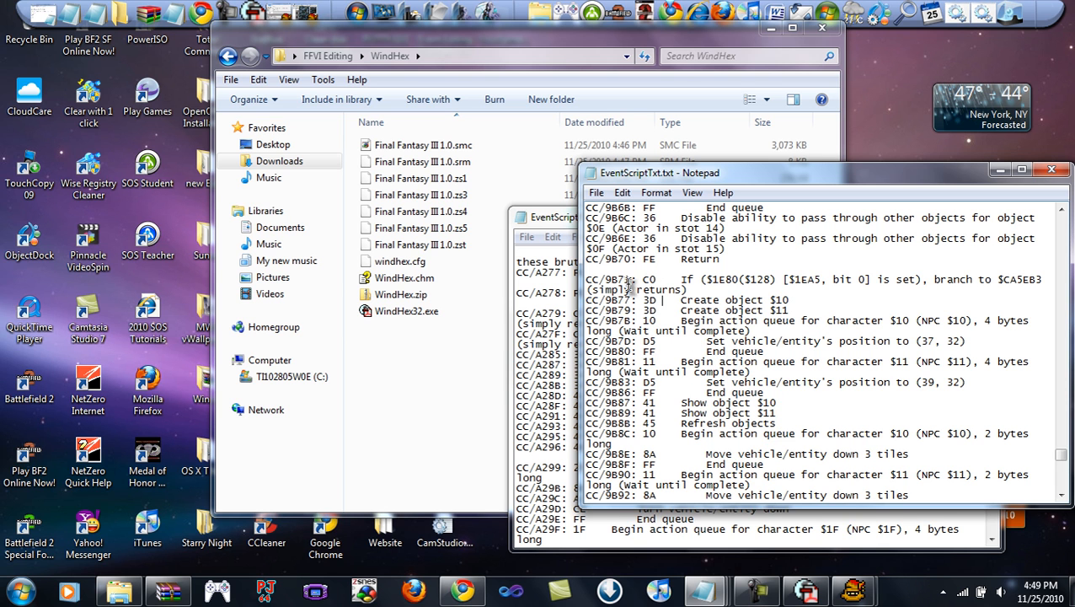
mouse_move(662, 313)
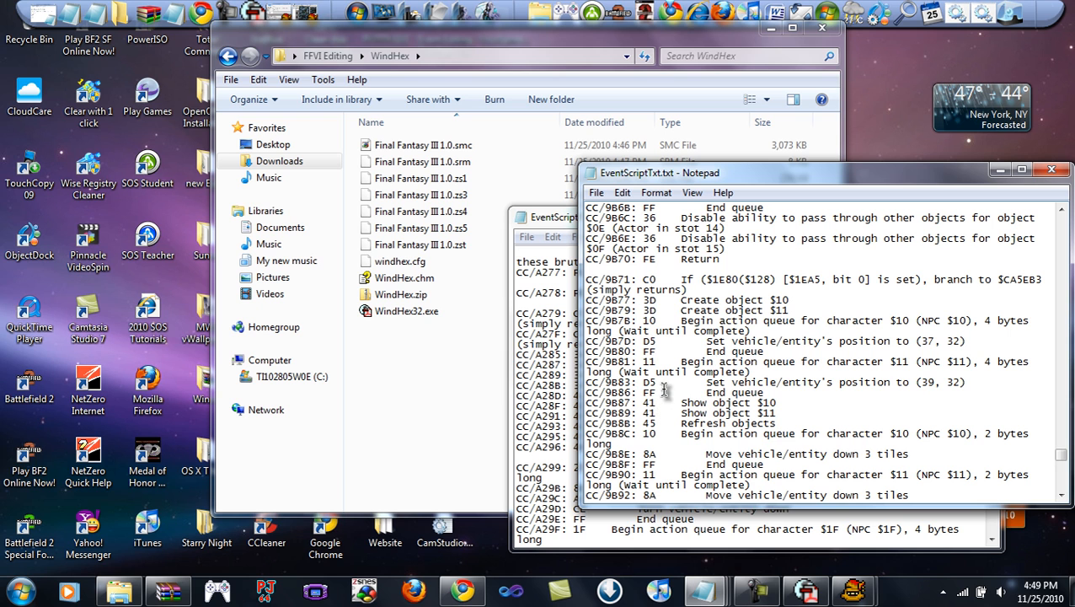
mouse_move(678, 402)
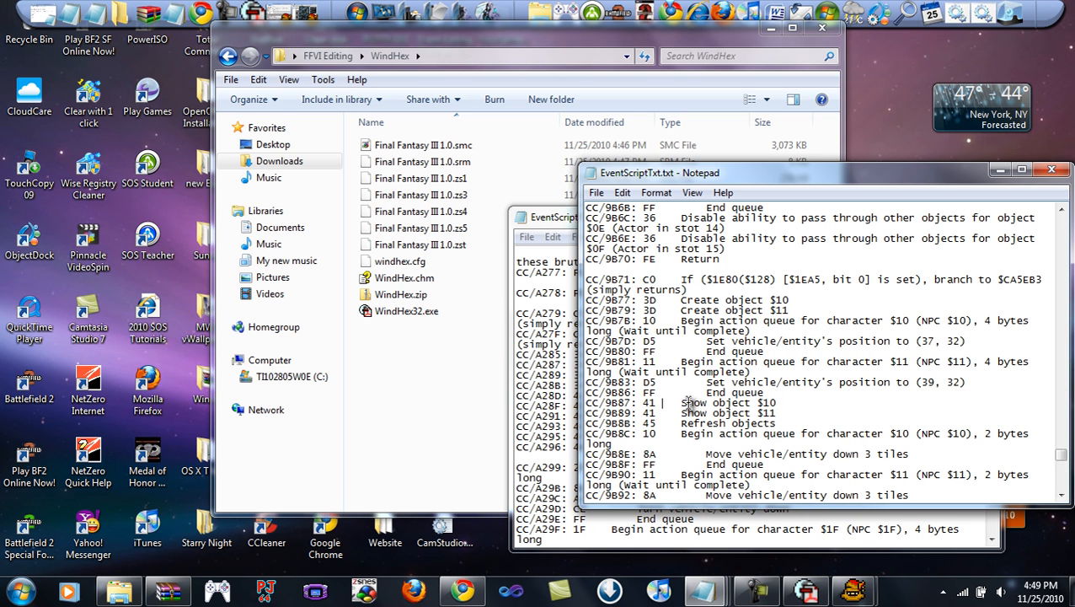
scroll(down, 3)
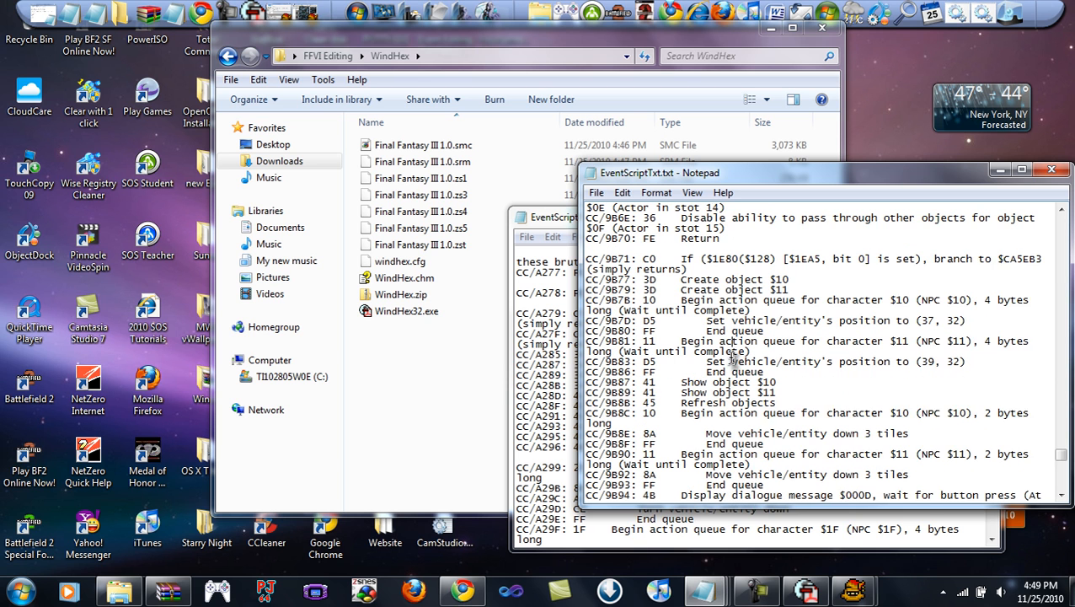
scroll(down, 3)
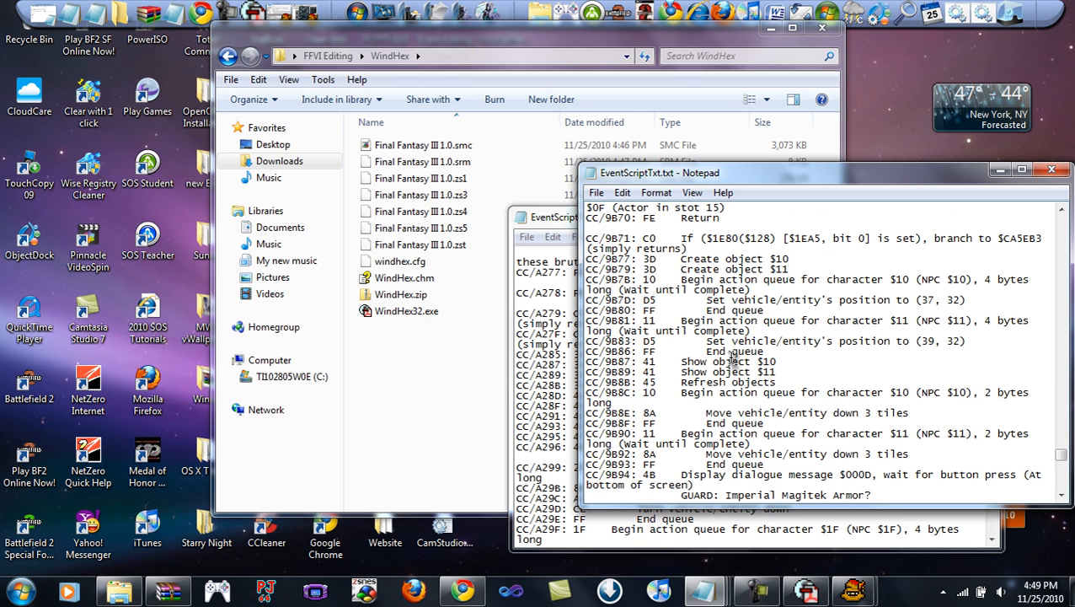